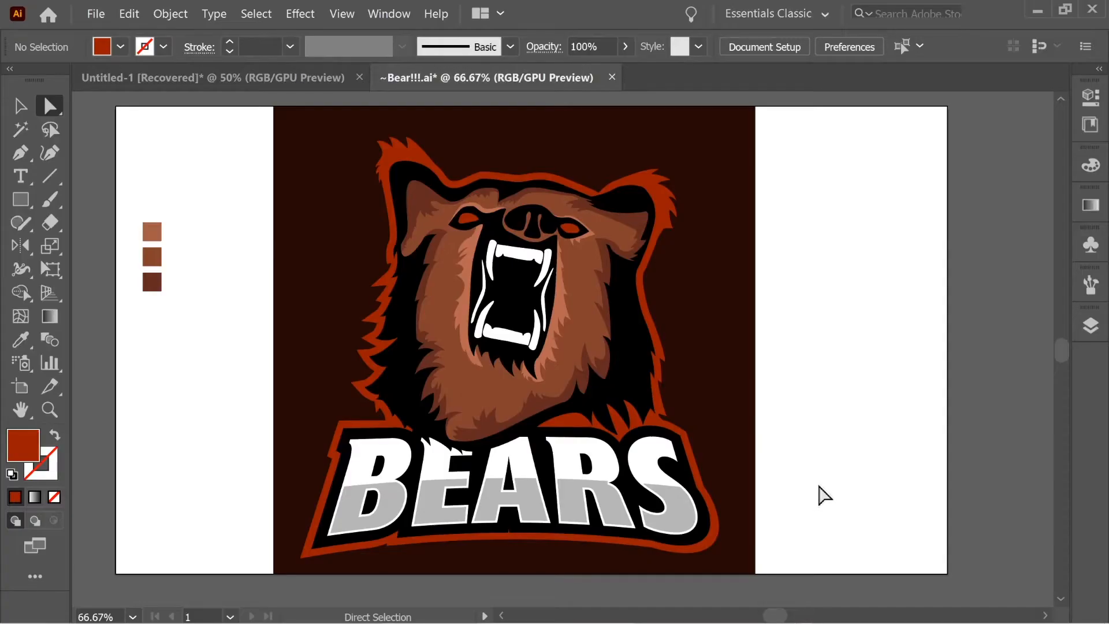
pyautogui.moveTo(709, 404)
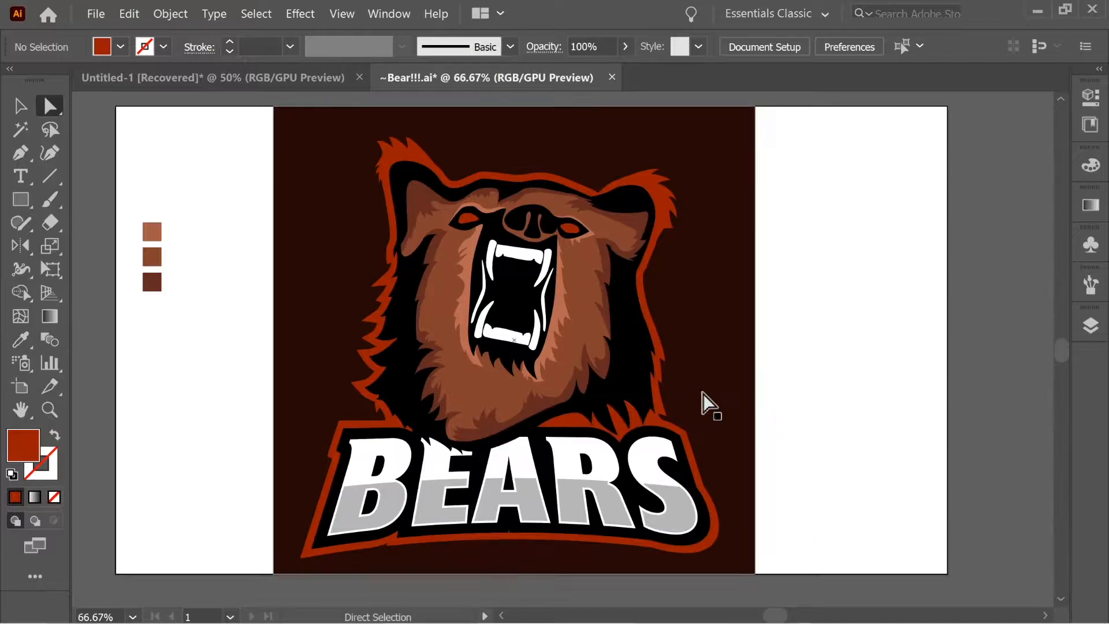
pyautogui.moveTo(785, 530)
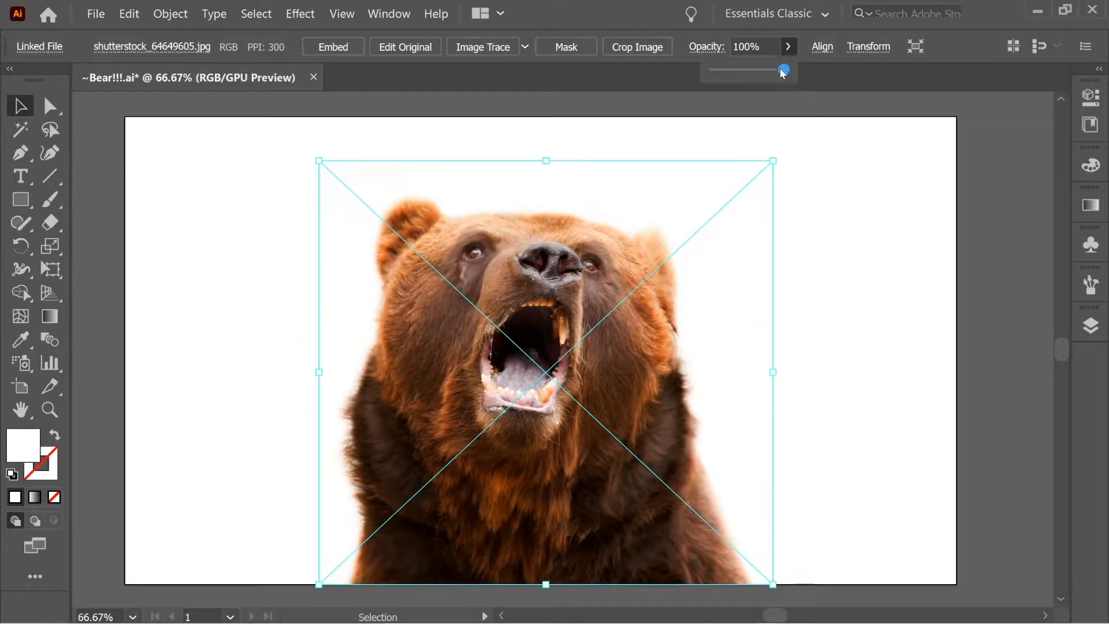
# - Fade the bear photo's opacity, lock its layer and begin picking a dark fill colour
pyautogui.moveTo(783, 70); pyautogui.dragTo(744, 71)
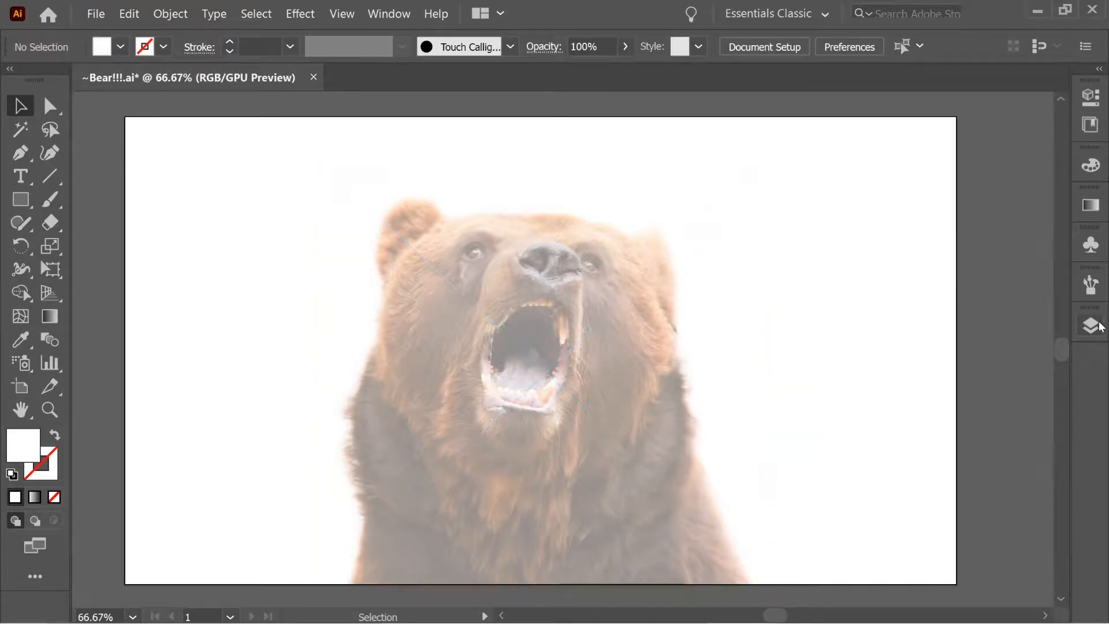
pyautogui.click(1089, 325)
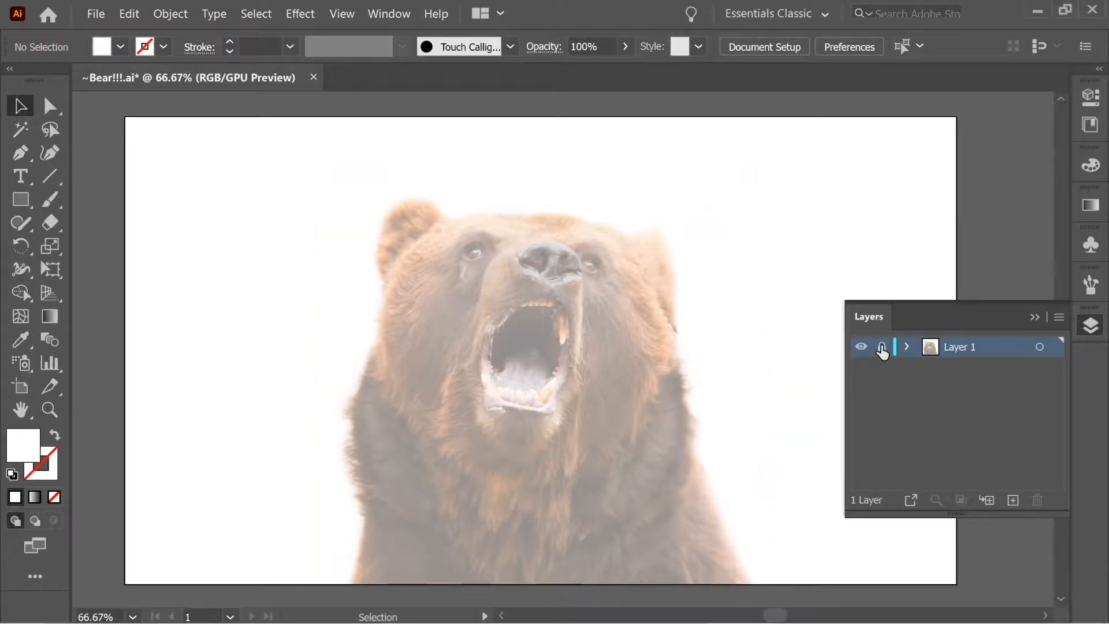
pyautogui.click(1012, 500)
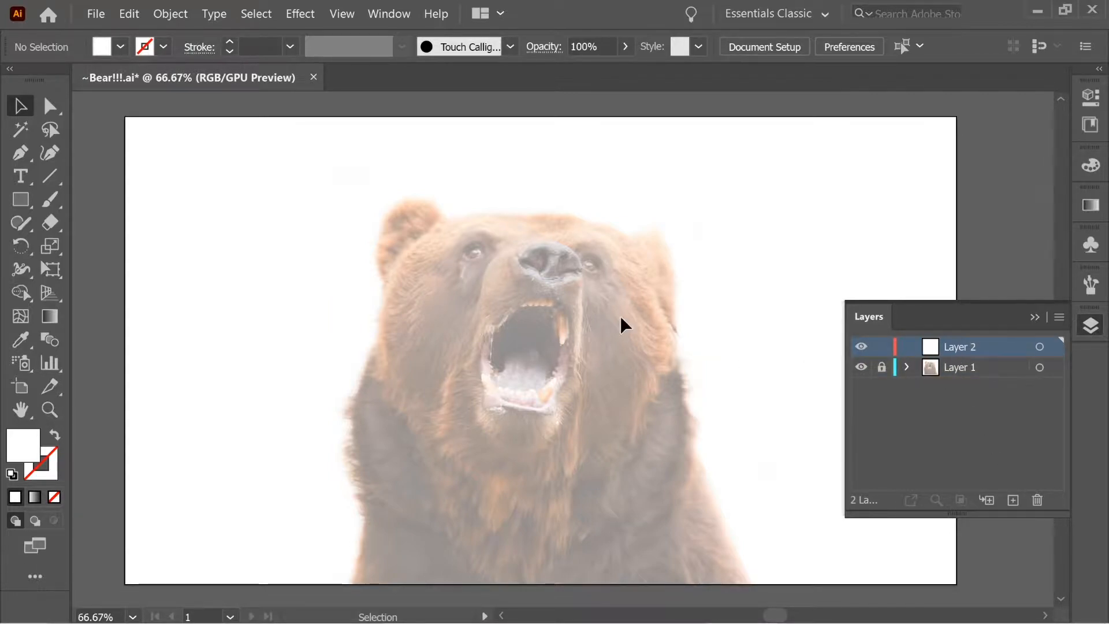
pyautogui.click(20, 152)
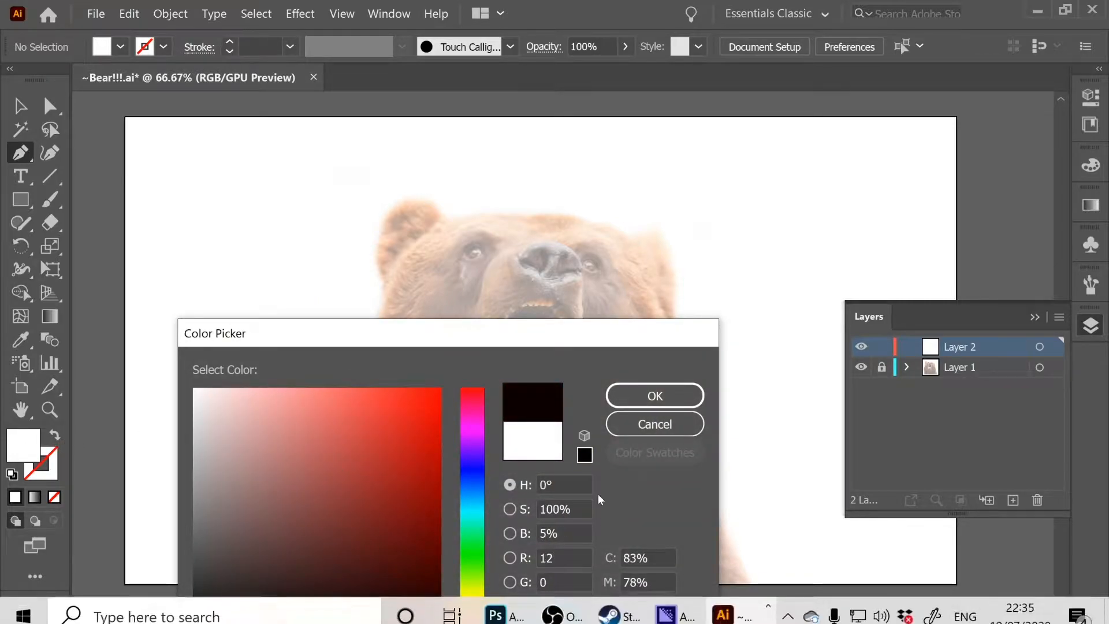
# - Trace near-black nostril shapes and a long shape beside the mouth with the Pen tool
pyautogui.click(654, 395)
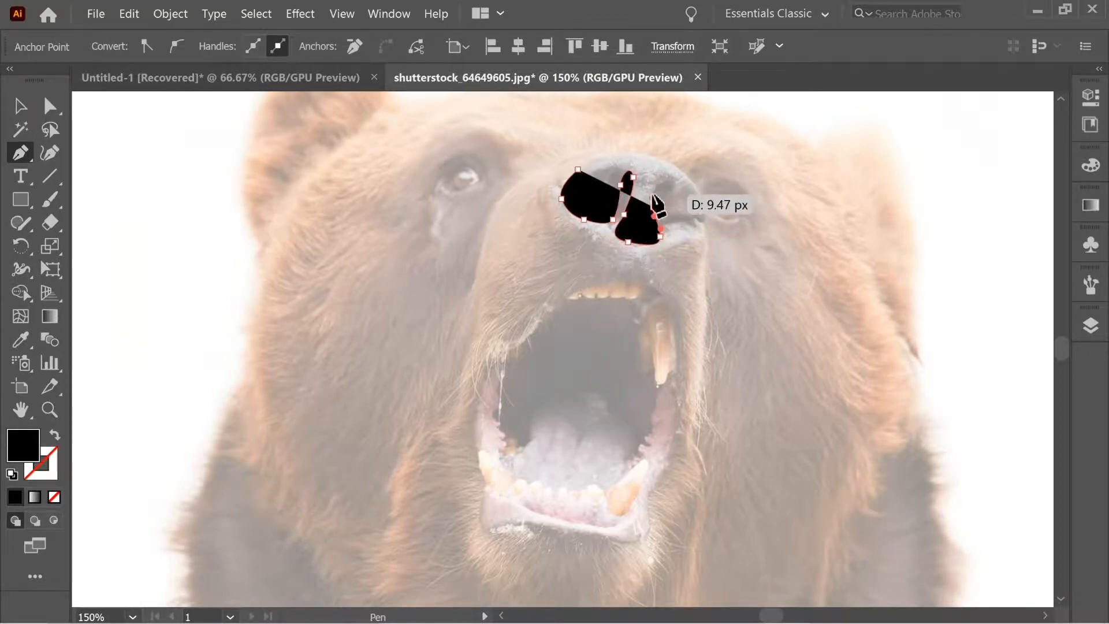
pyautogui.moveTo(651, 206); pyautogui.dragTo(670, 233)
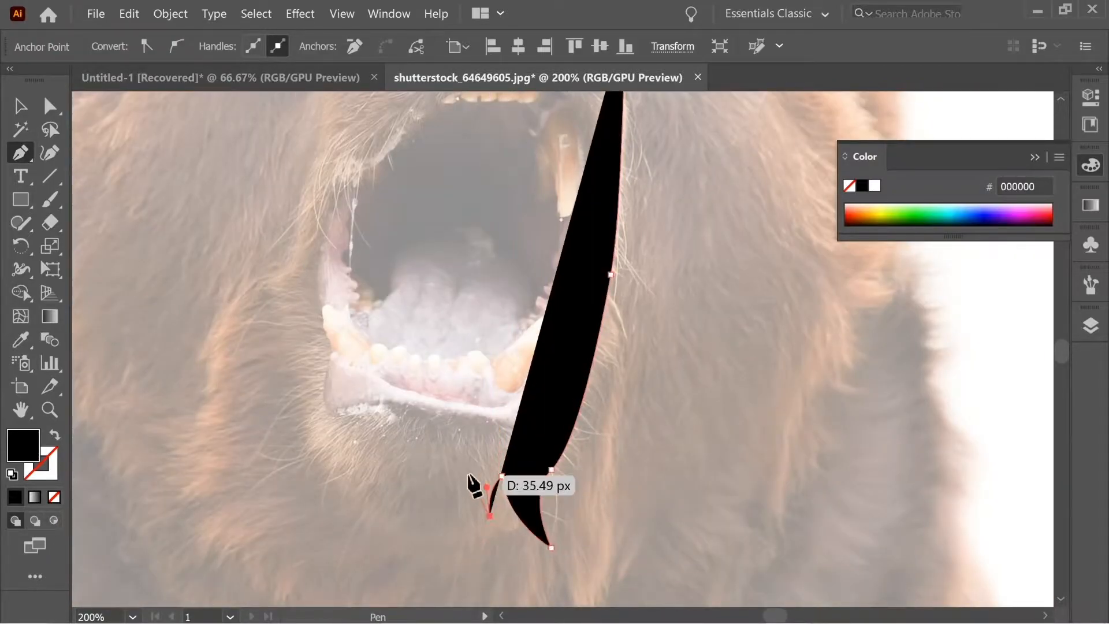
pyautogui.click(364, 374)
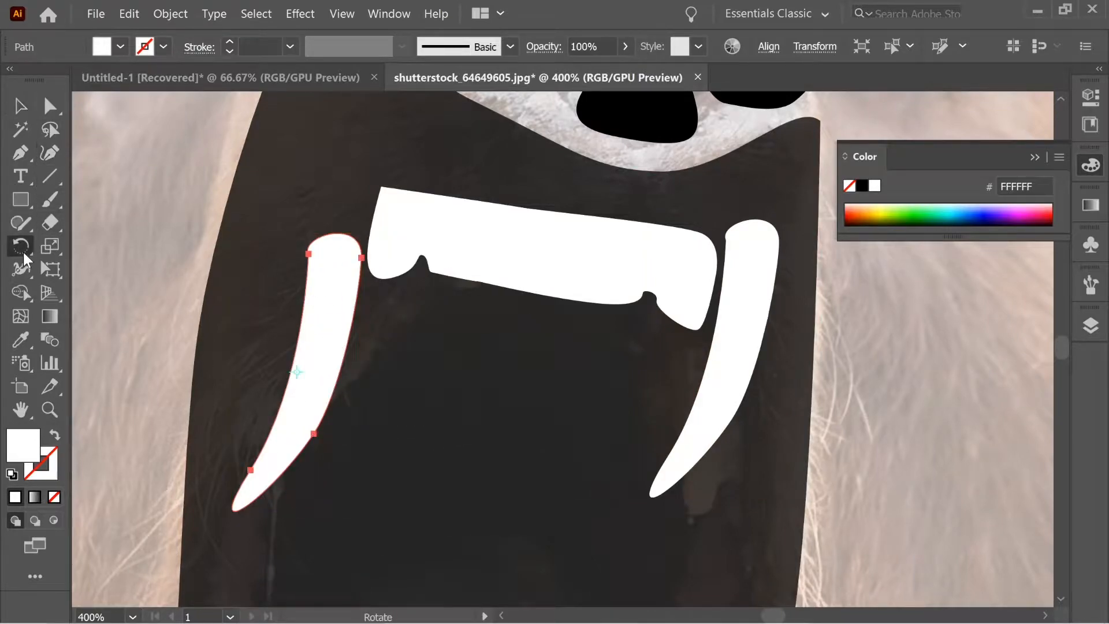
# - Angle the left fang beside the upper teeth and position a copied lower set at the mouth bottom
pyautogui.doubleClick(20, 245)
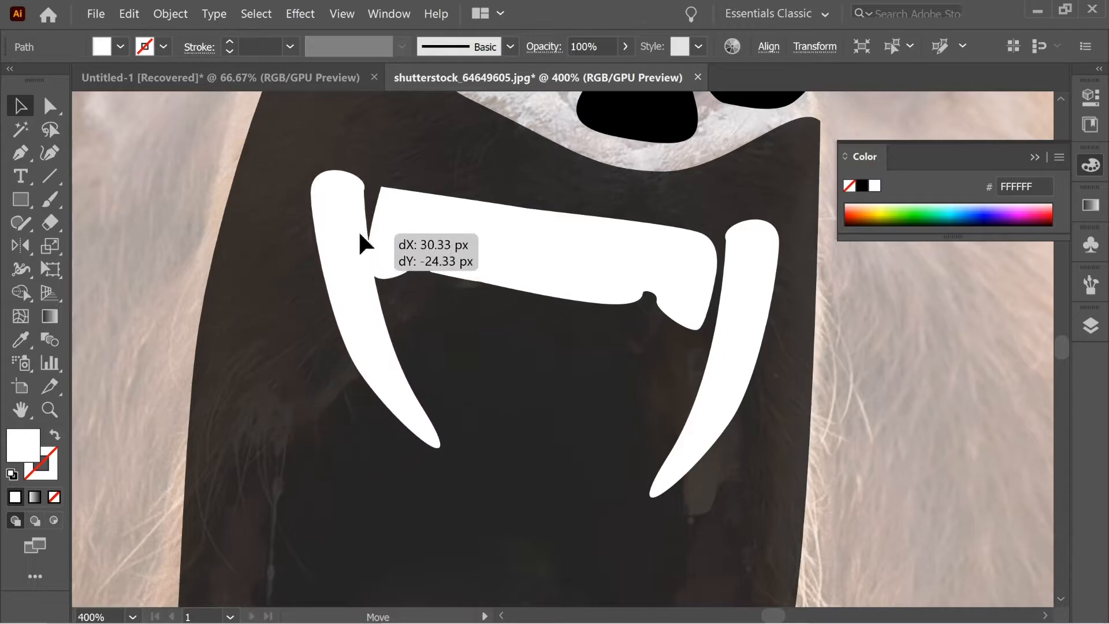
pyautogui.moveTo(360, 240); pyautogui.dragTo(493, 201)
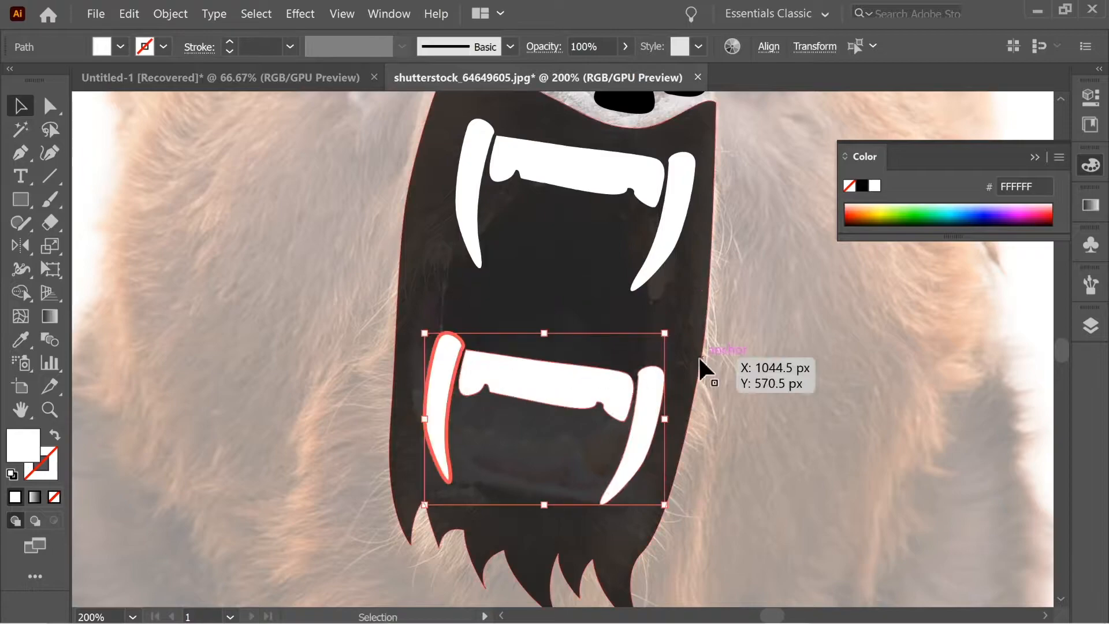
pyautogui.moveTo(704, 370); pyautogui.dragTo(414, 513)
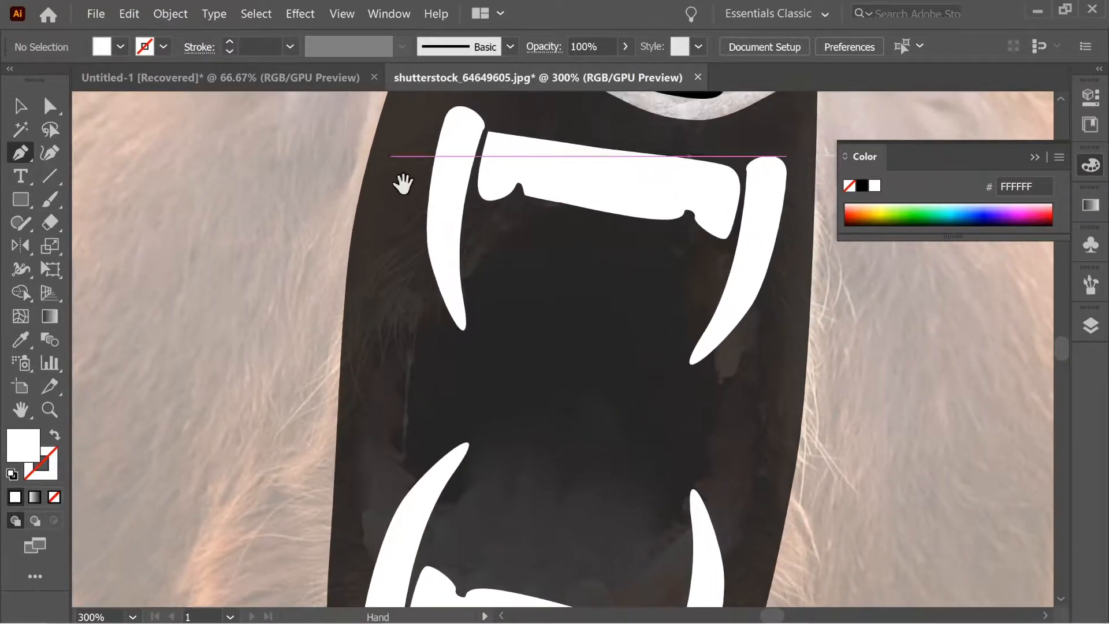
# - Draw a thin white sliver along the left inner edge of the mouth
pyautogui.moveTo(403, 239); pyautogui.dragTo(396, 410)
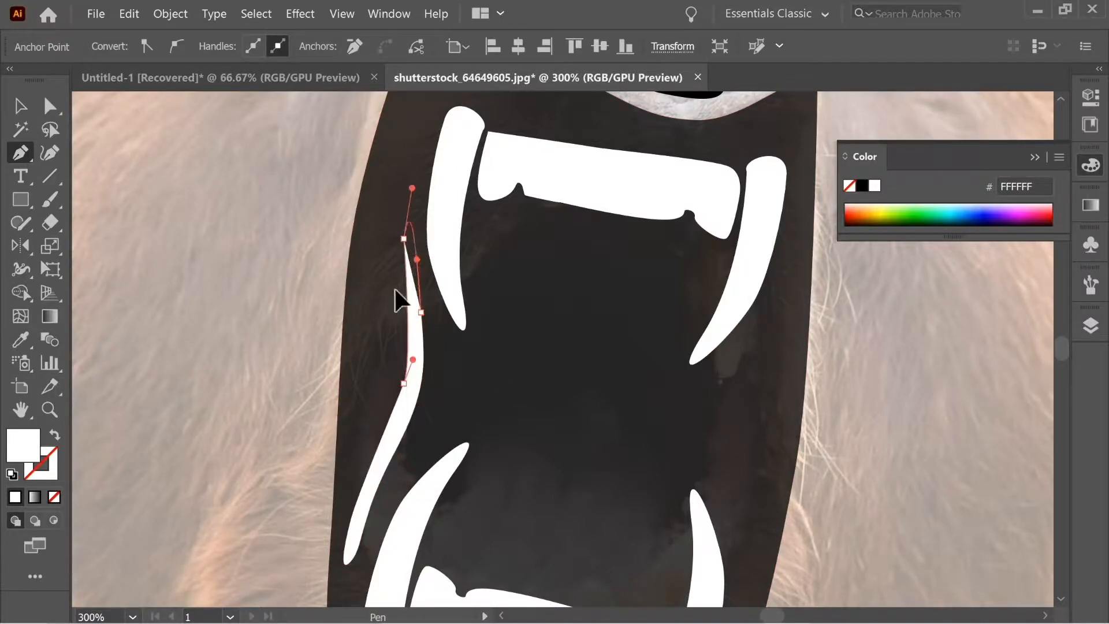
pyautogui.click(20, 105)
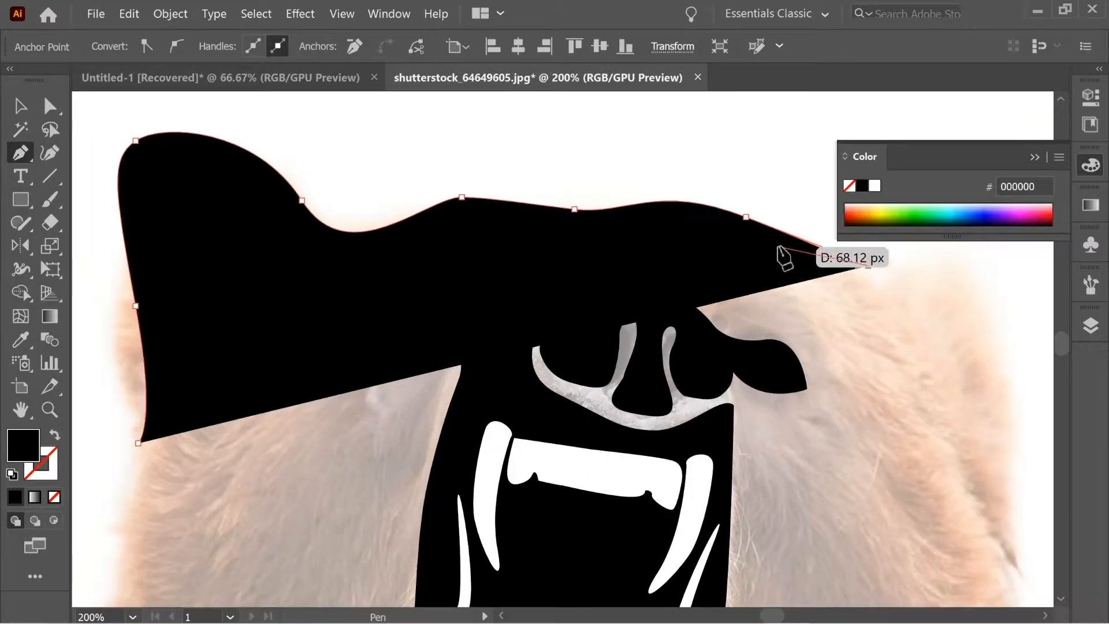
# - Trace black forehead and right cheek outline shapes, curving their edges
pyautogui.moveTo(785, 254); pyautogui.dragTo(314, 283)
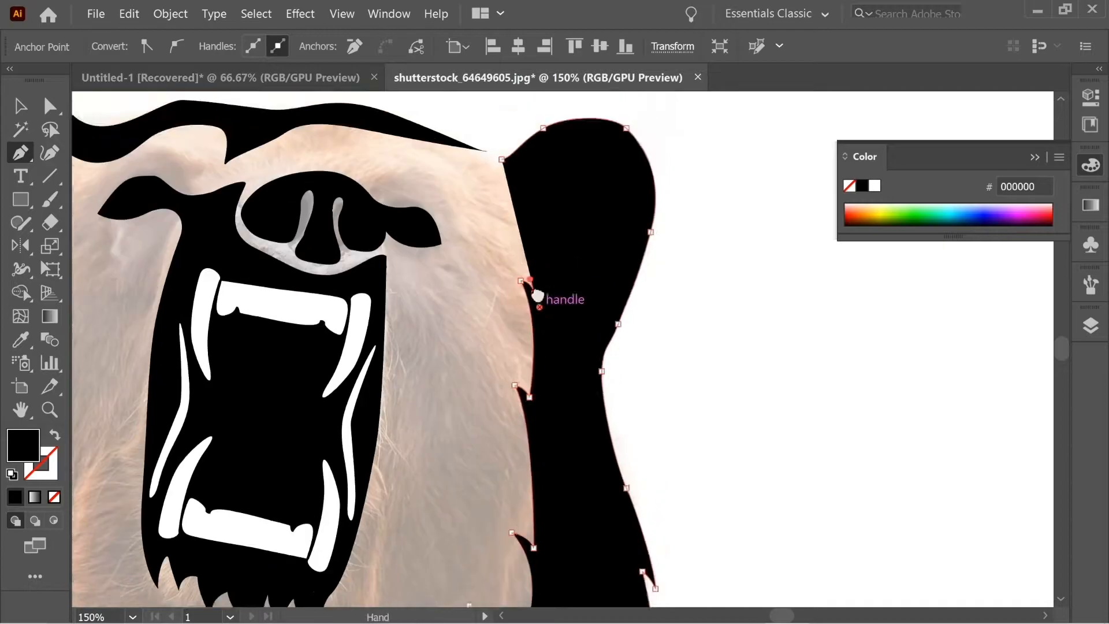
pyautogui.moveTo(527, 287); pyautogui.dragTo(609, 301)
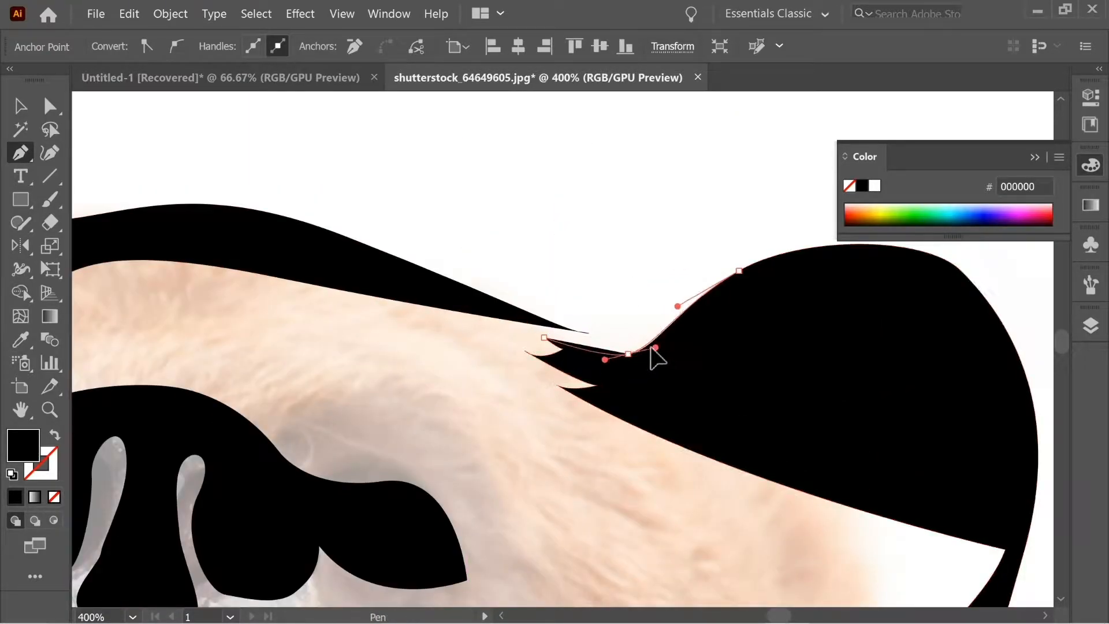
pyautogui.click(49, 105)
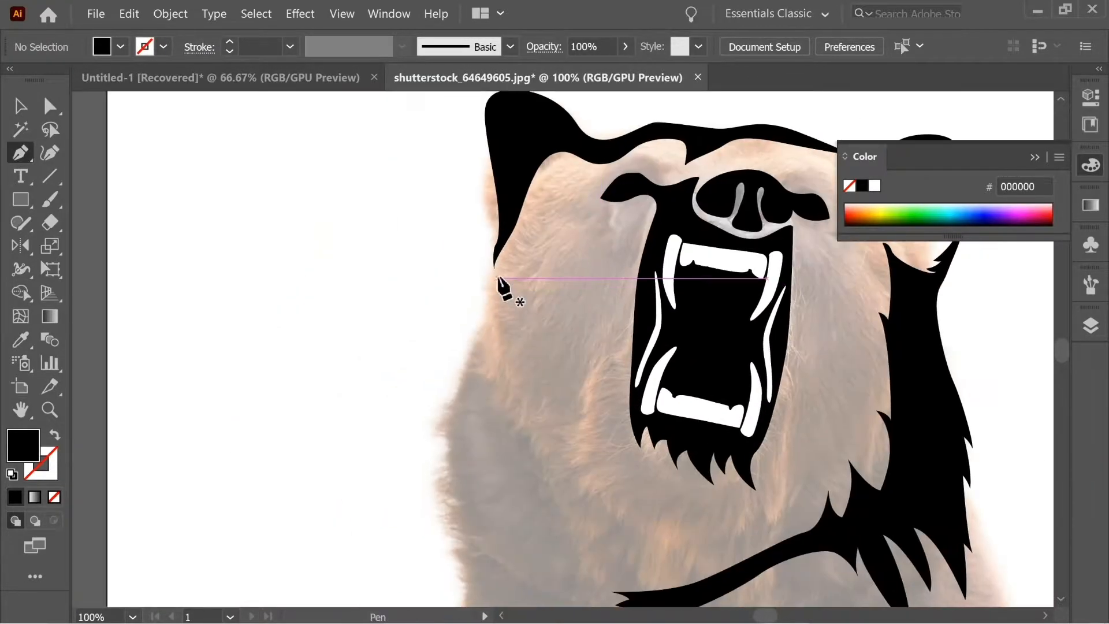
# - Trace jagged black fur shapes with spiky tips down the left cheek and neck, then deselect
pyautogui.moveTo(496, 280); pyautogui.dragTo(424, 407)
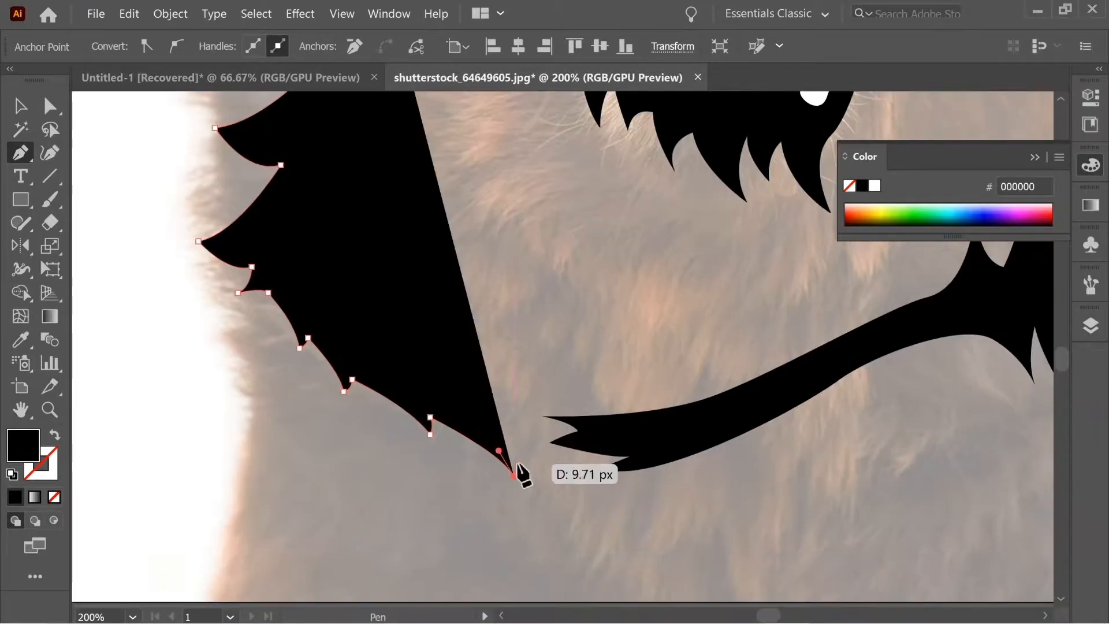
pyautogui.moveTo(497, 451); pyautogui.dragTo(586, 487)
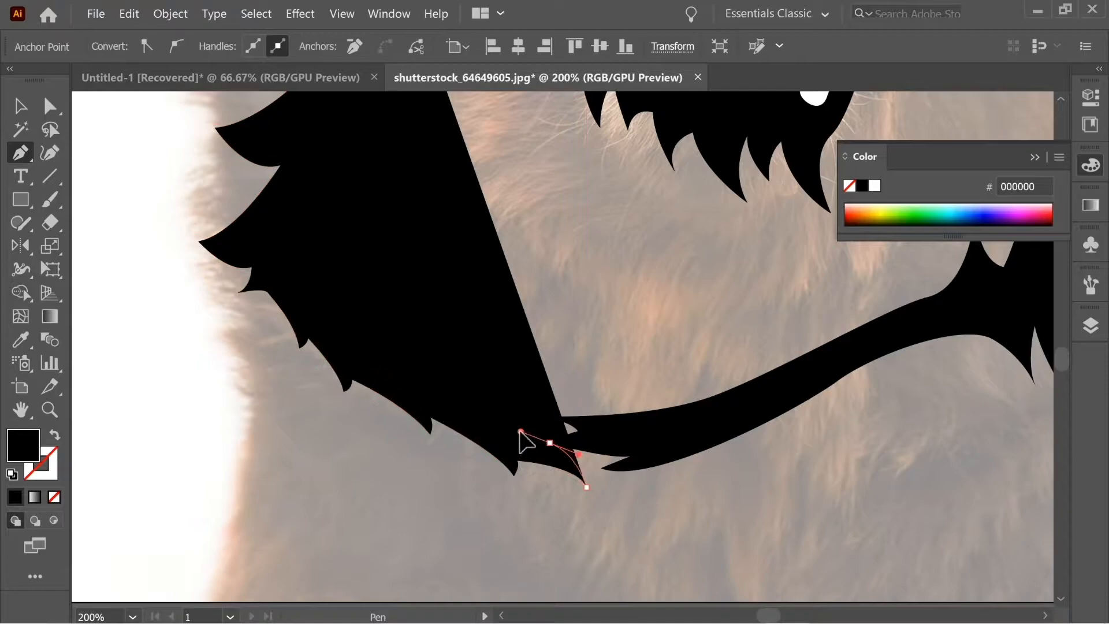
pyautogui.moveTo(520, 436); pyautogui.dragTo(509, 350)
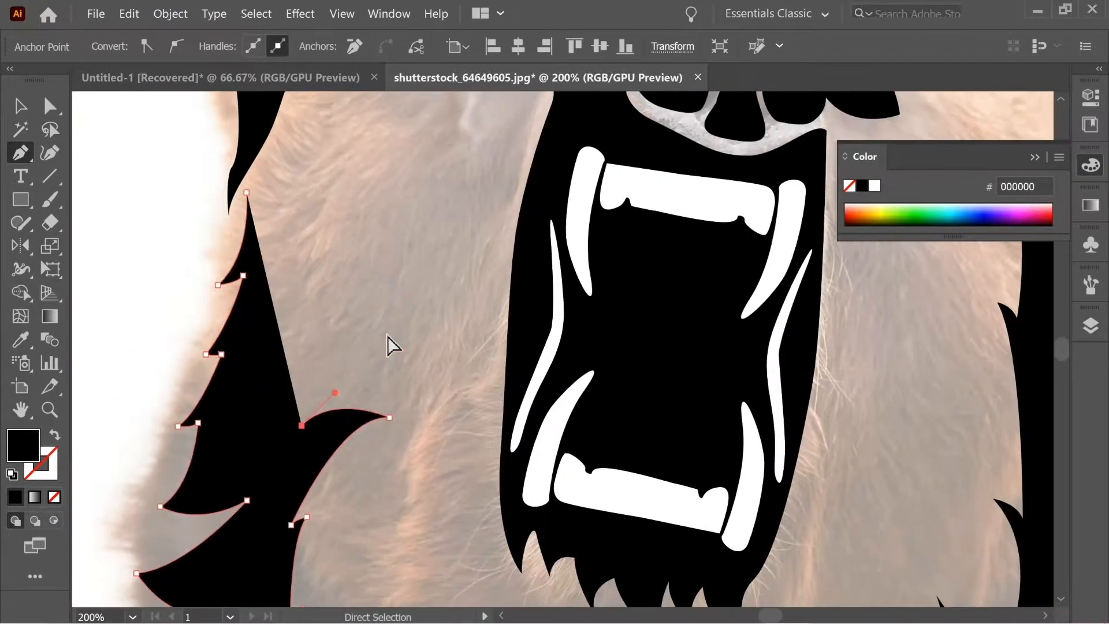
pyautogui.moveTo(336, 394); pyautogui.dragTo(283, 490)
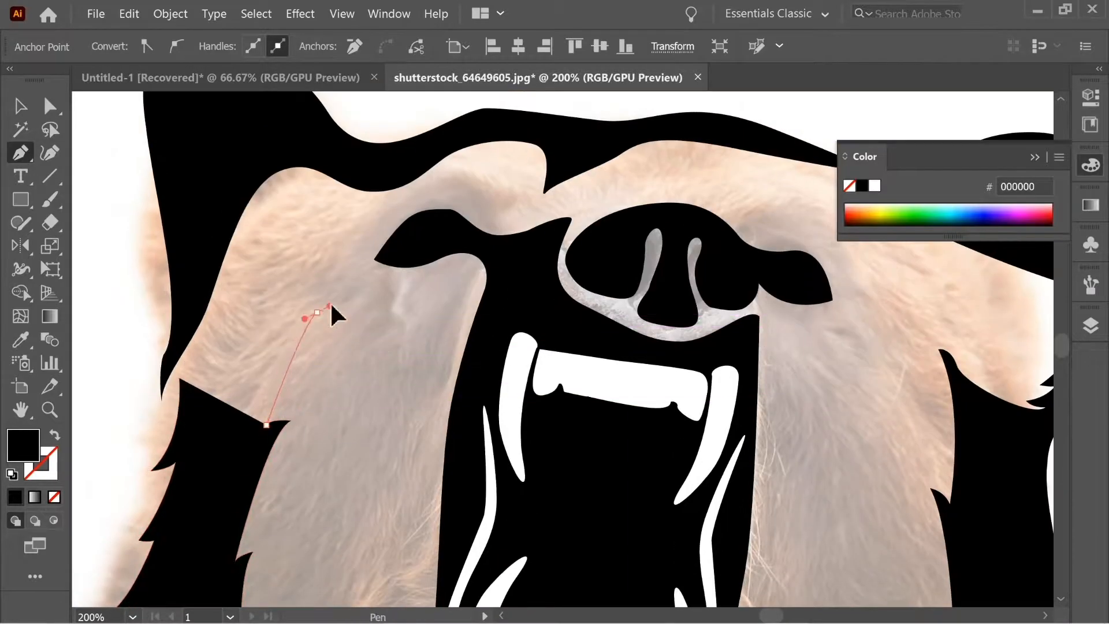
pyautogui.click(234, 363)
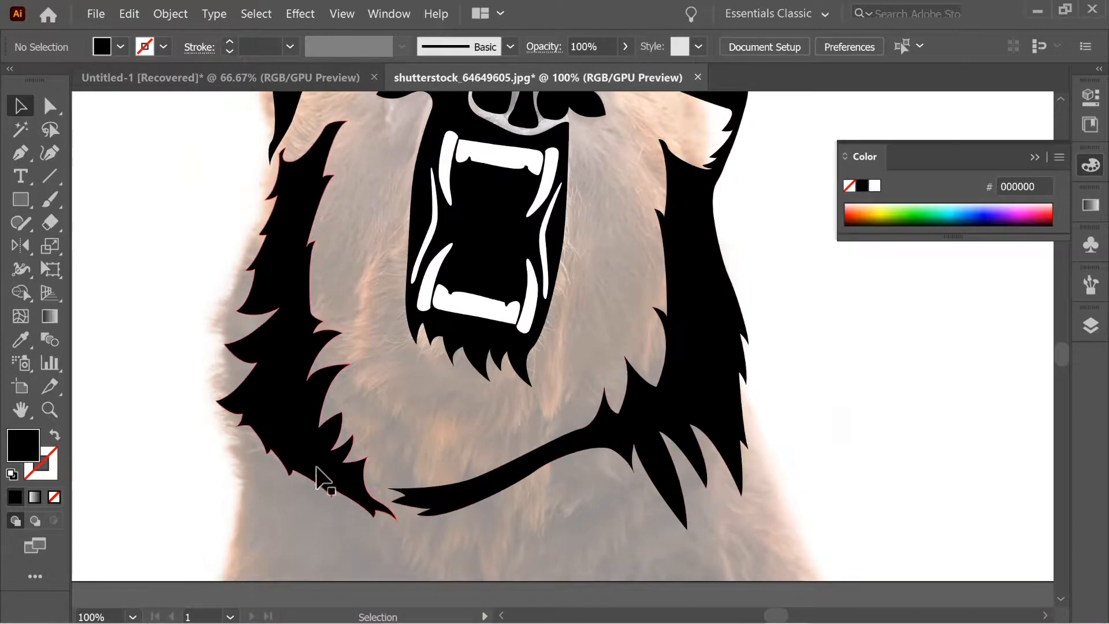
pyautogui.click(21, 153)
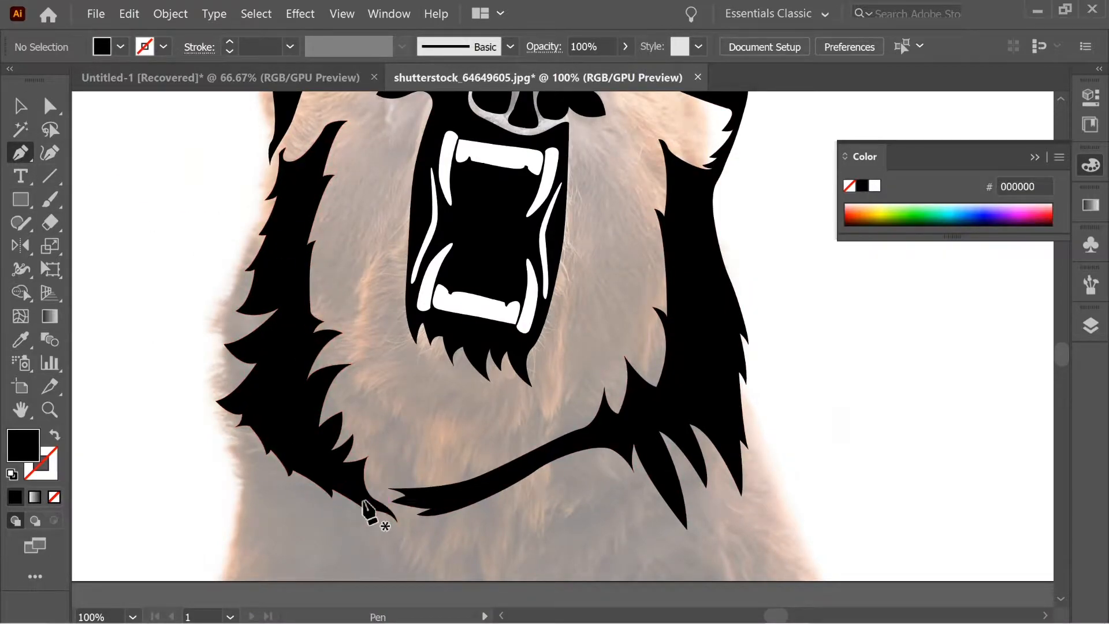
# - Finish the lower left fur shape and move new Layer 3 beneath the outline layer for the white face fill
pyautogui.click(362, 501)
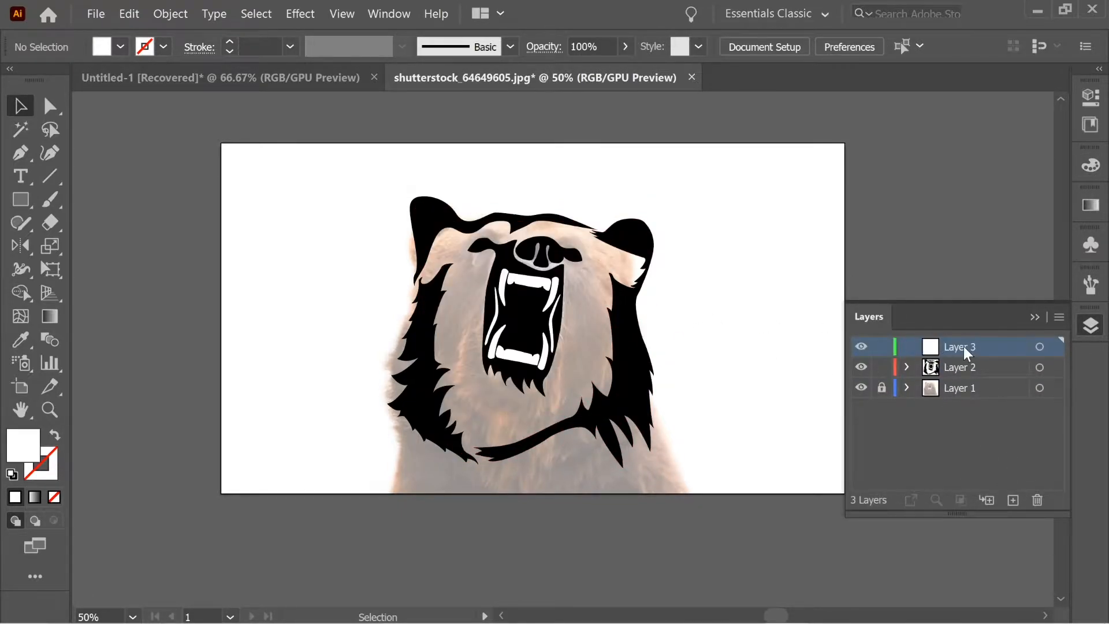
pyautogui.moveTo(959, 347); pyautogui.dragTo(959, 368)
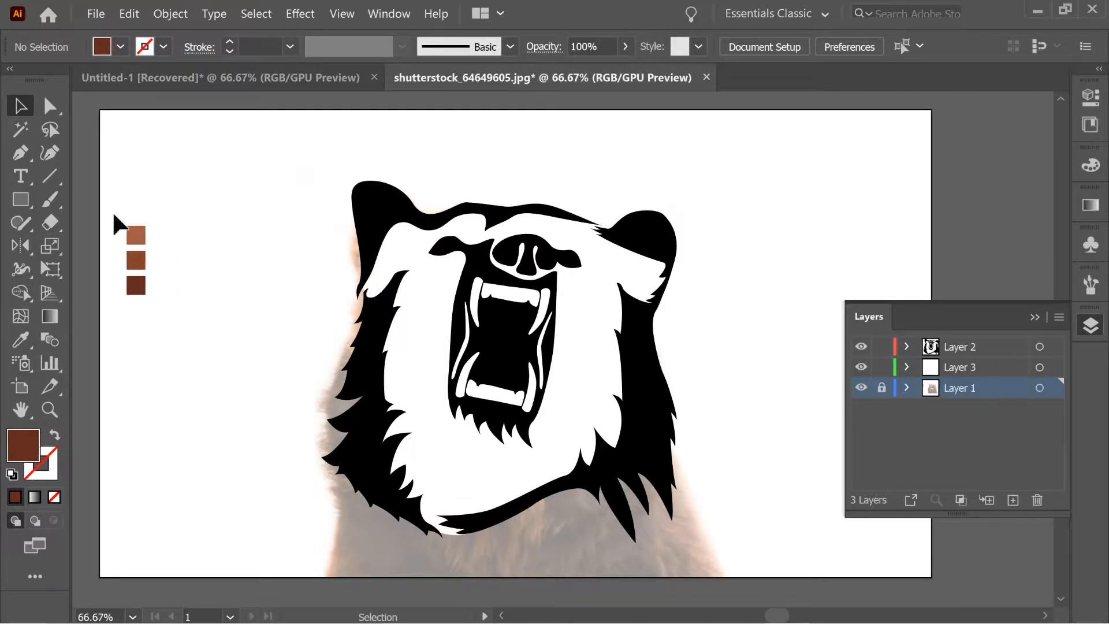
# - Fill the face shape medium brown from the swatch and target Layer 3
pyautogui.click(881, 388)
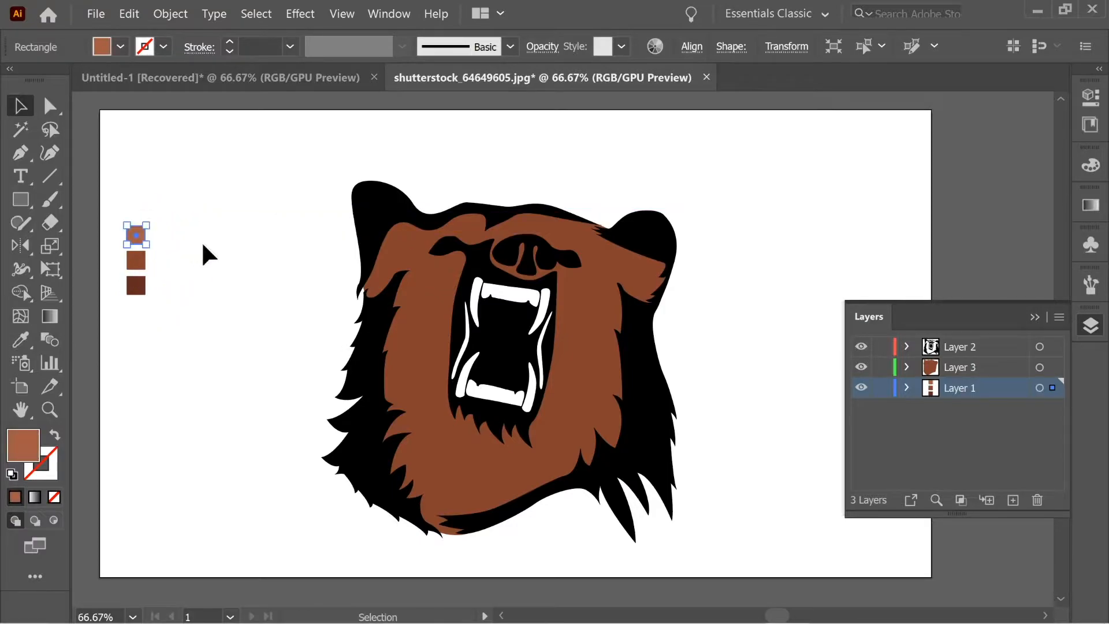
pyautogui.click(960, 366)
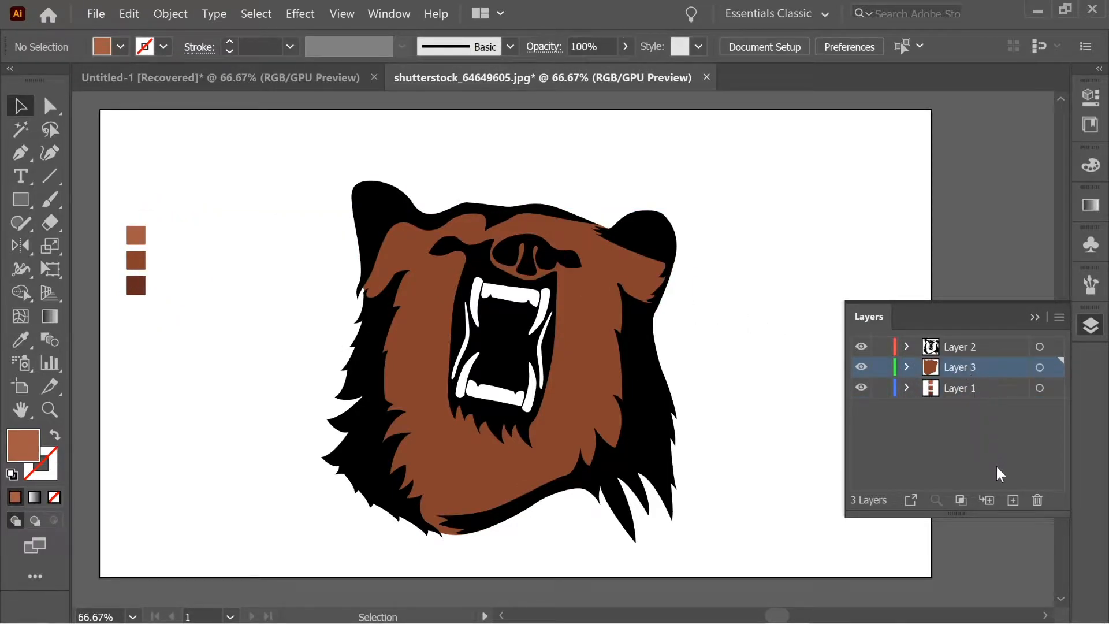
# - Add layers named 'Light' and 'Shadow' and make Shadow the drawing target
pyautogui.click(1012, 500)
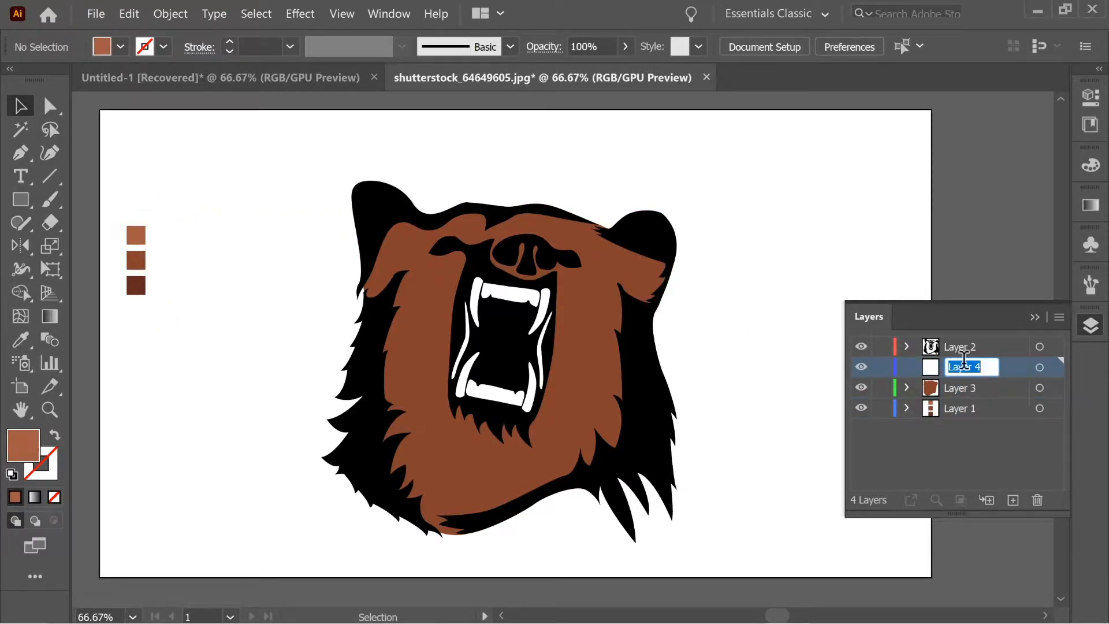
pyautogui.write('Light')
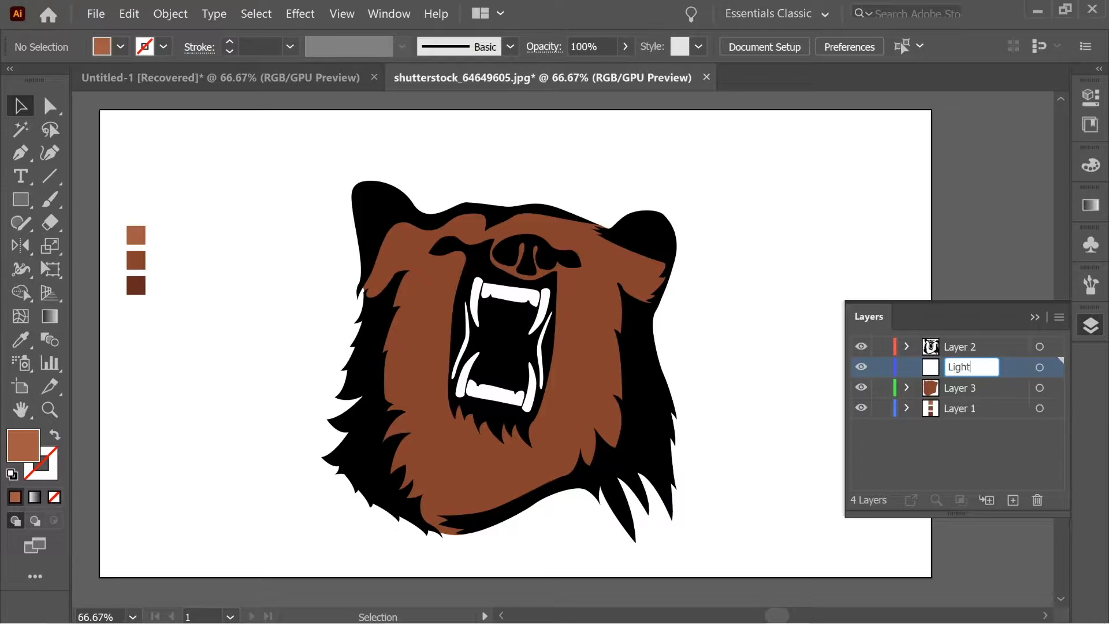
pyautogui.click(1011, 500)
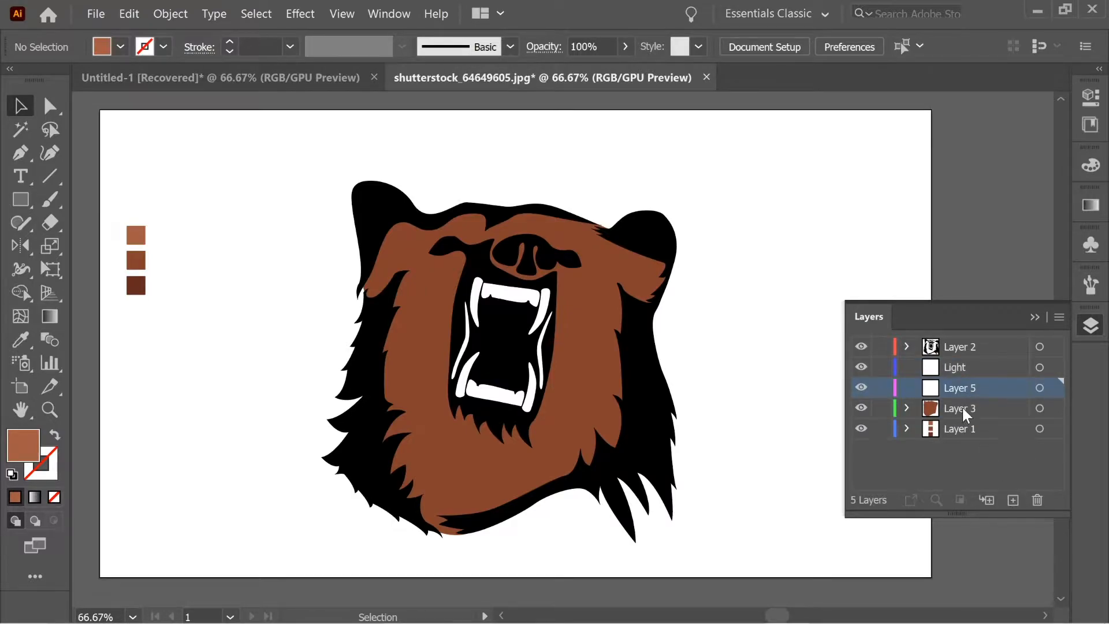
pyautogui.doubleClick(958, 388)
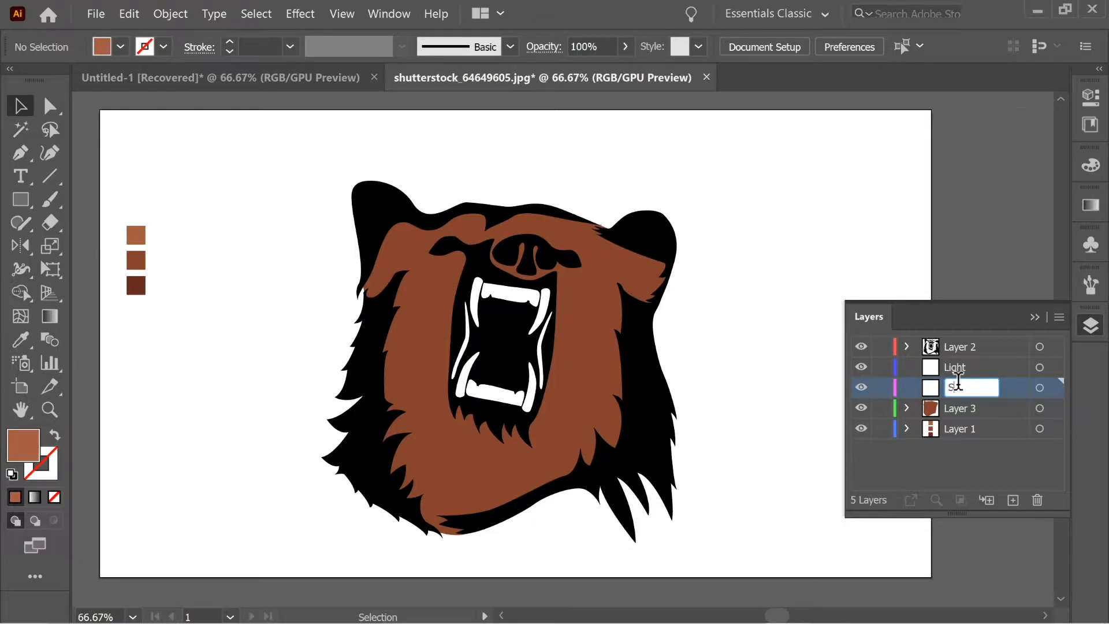
pyautogui.write('Shadow')
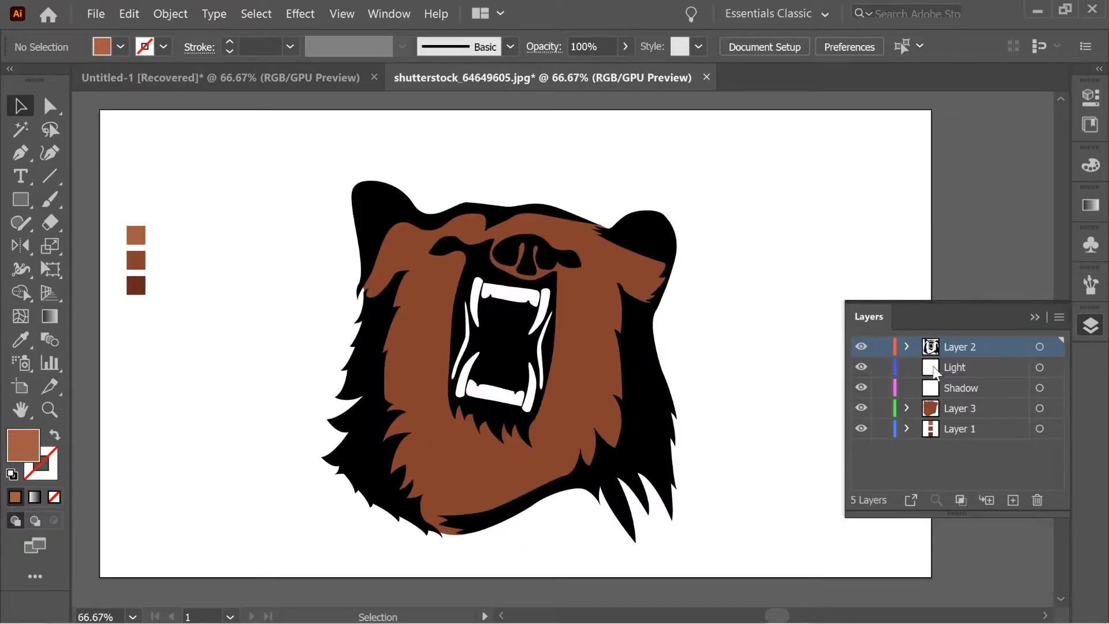
pyautogui.click(960, 388)
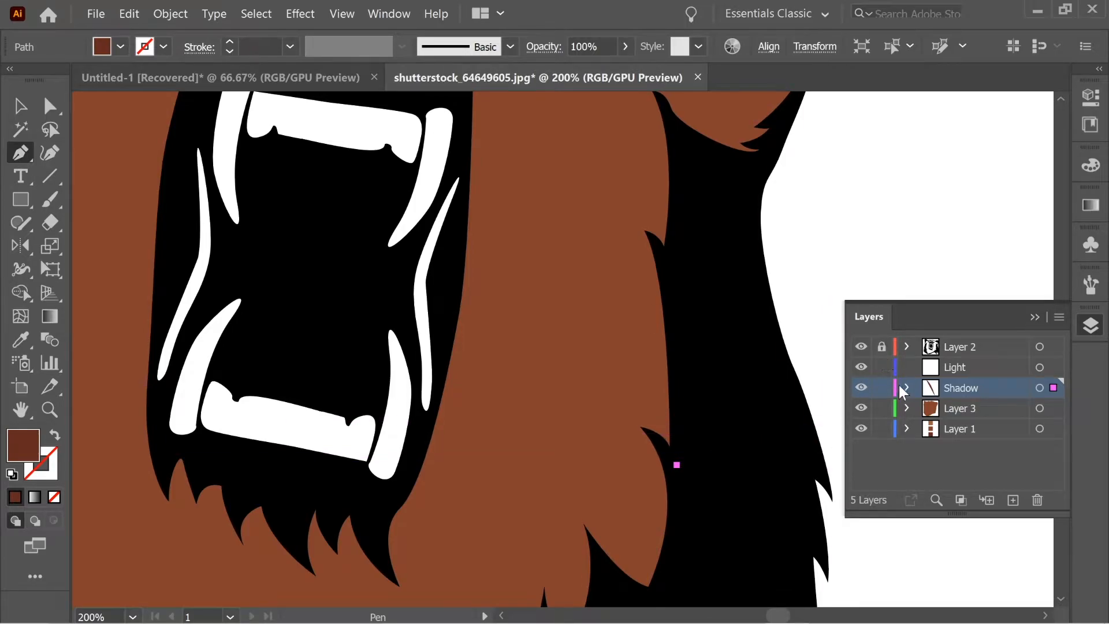
# - Trace dark brown shadow shapes along the fur edges, nose and lower jaw
pyautogui.moveTo(676, 465); pyautogui.dragTo(580, 273)
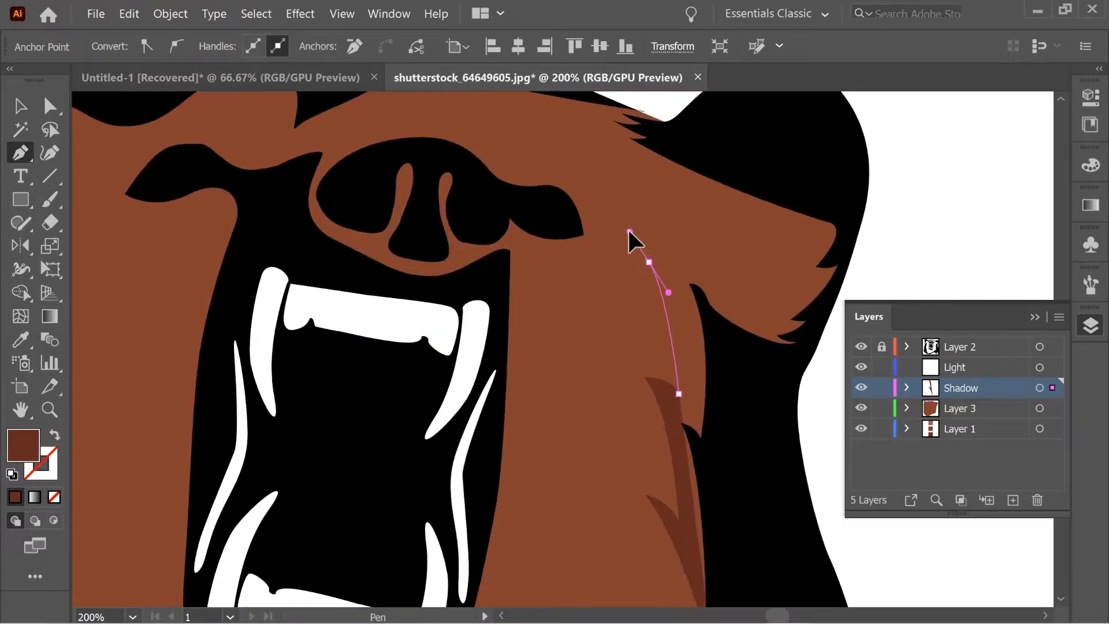
pyautogui.click(802, 300)
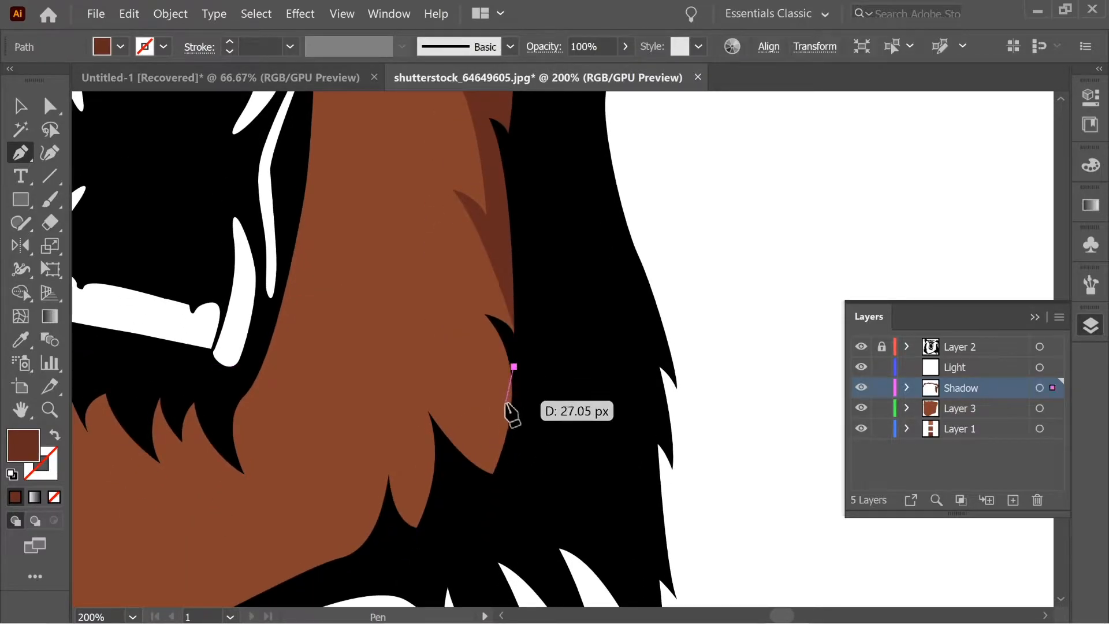
pyautogui.moveTo(514, 367); pyautogui.dragTo(418, 283)
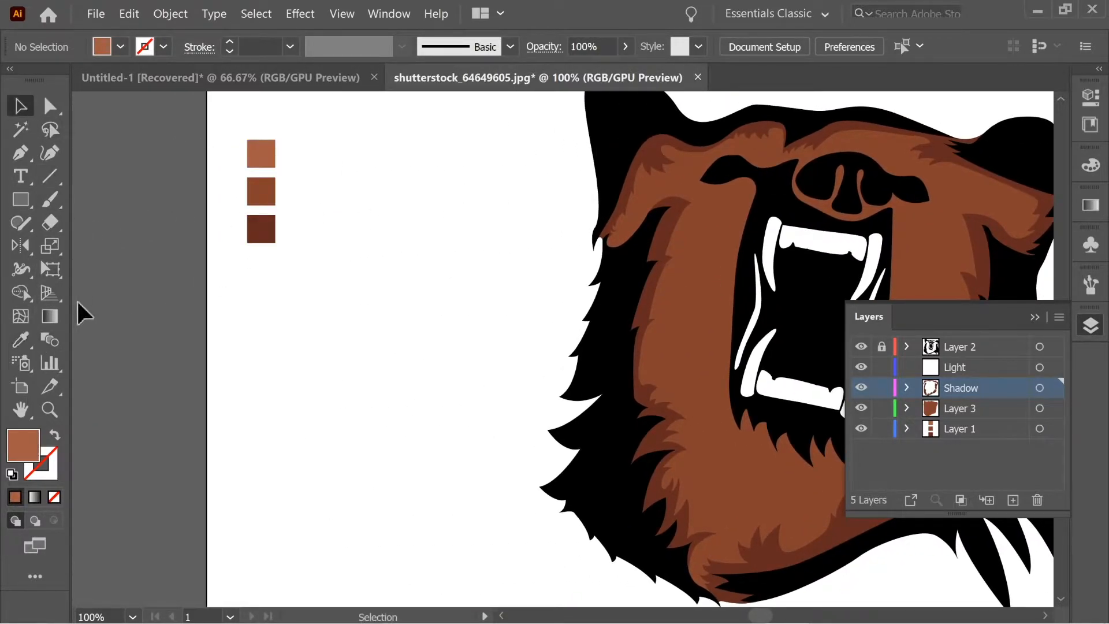
# - Choose a lighter brown fill and draw highlight shapes along the fur tufts on the Light layer
pyautogui.doubleClick(23, 443)
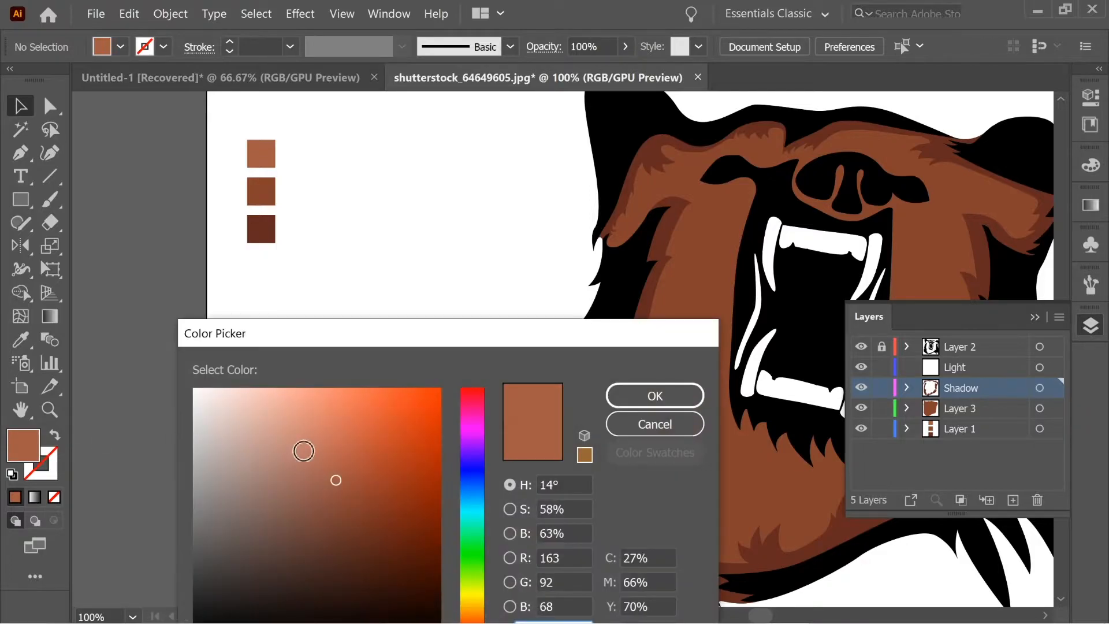
pyautogui.click(330, 458)
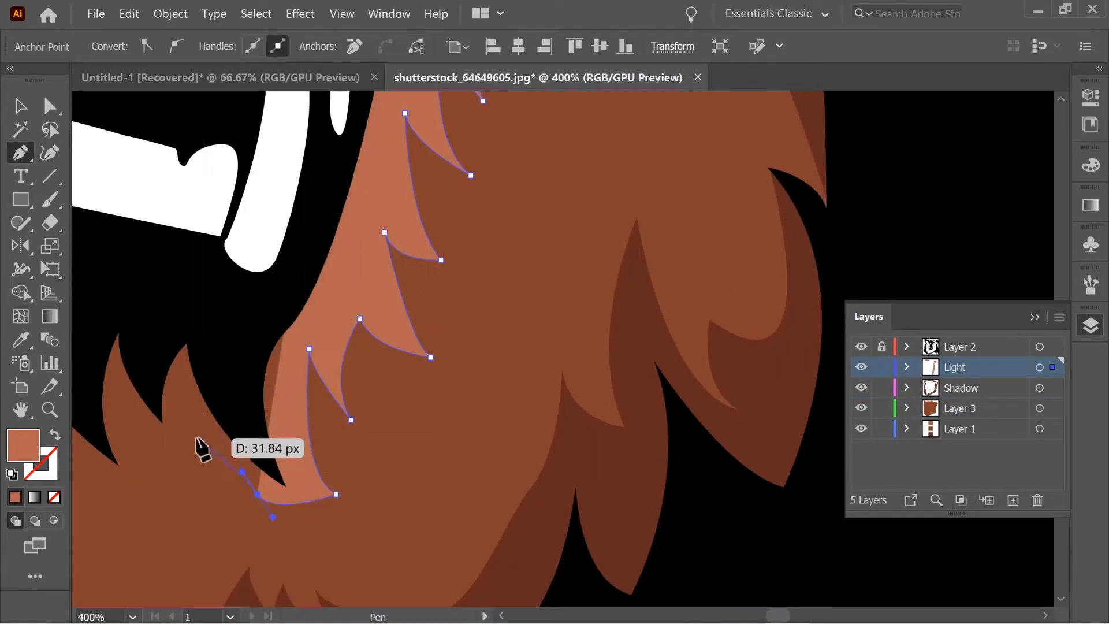
pyautogui.click(205, 424)
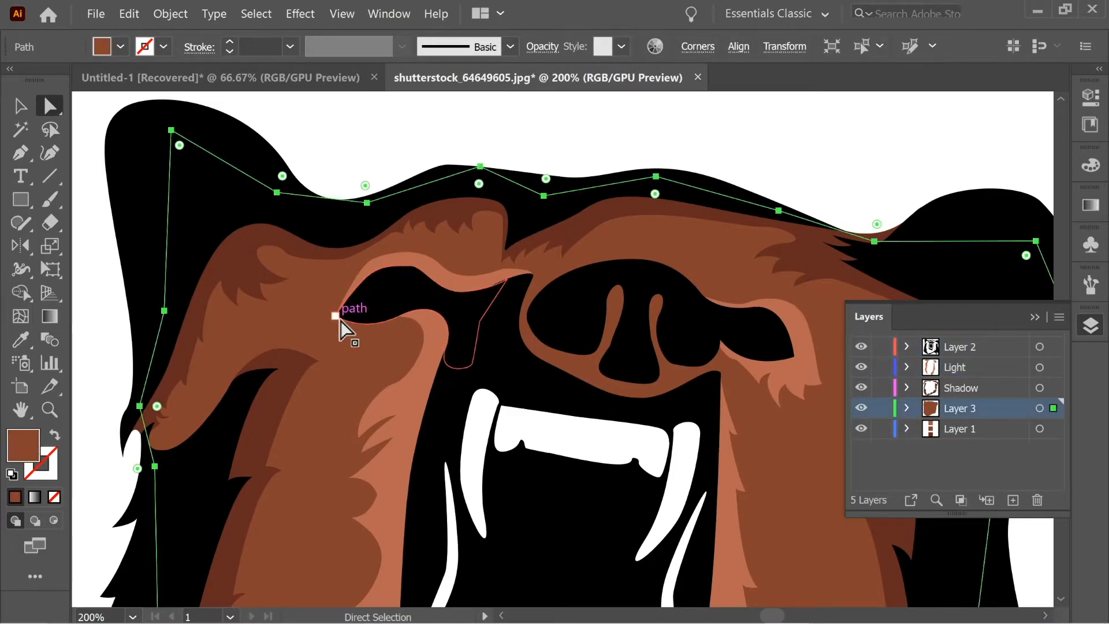
# - Reshape the left and right eye openings and the light rim points beside them with Direct Selection
pyautogui.moveTo(335, 316); pyautogui.dragTo(406, 347)
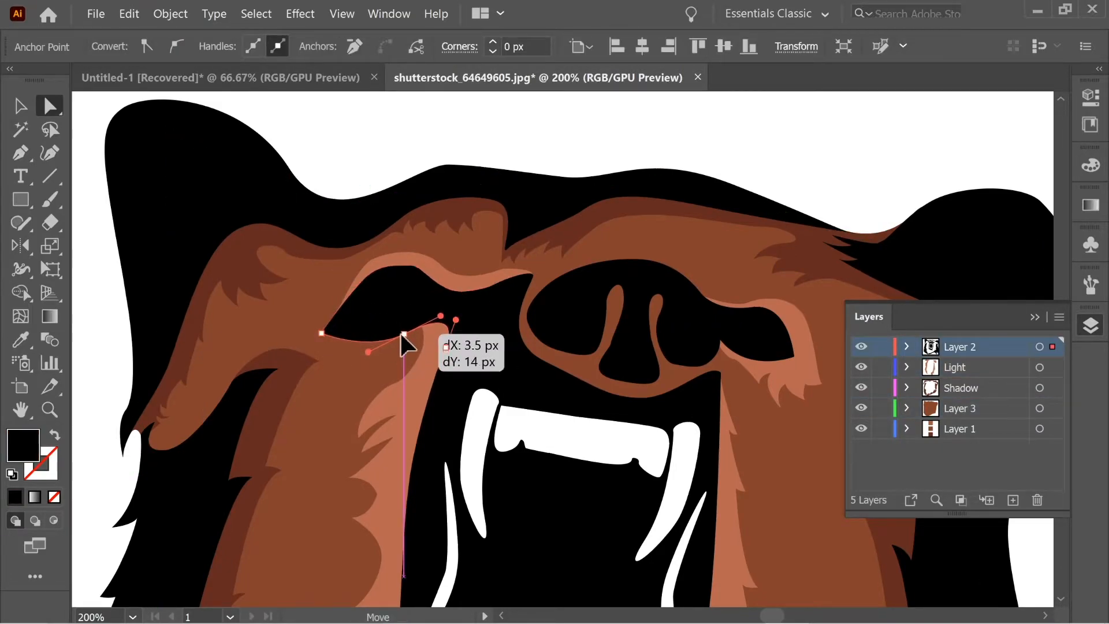
pyautogui.moveTo(404, 346); pyautogui.dragTo(409, 354)
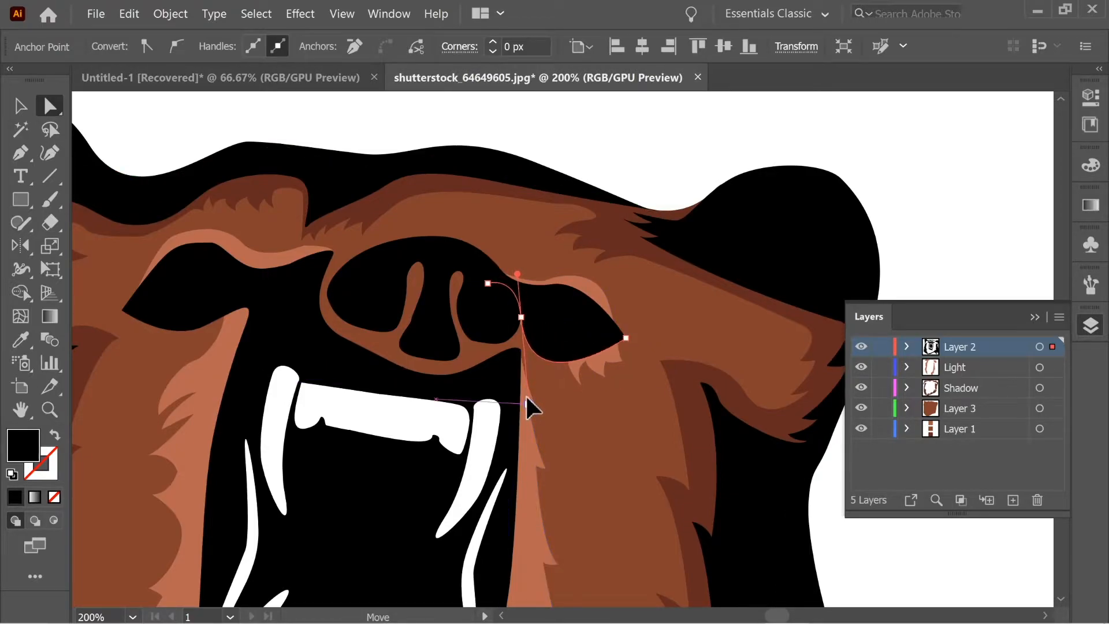
pyautogui.moveTo(527, 403); pyautogui.dragTo(640, 350)
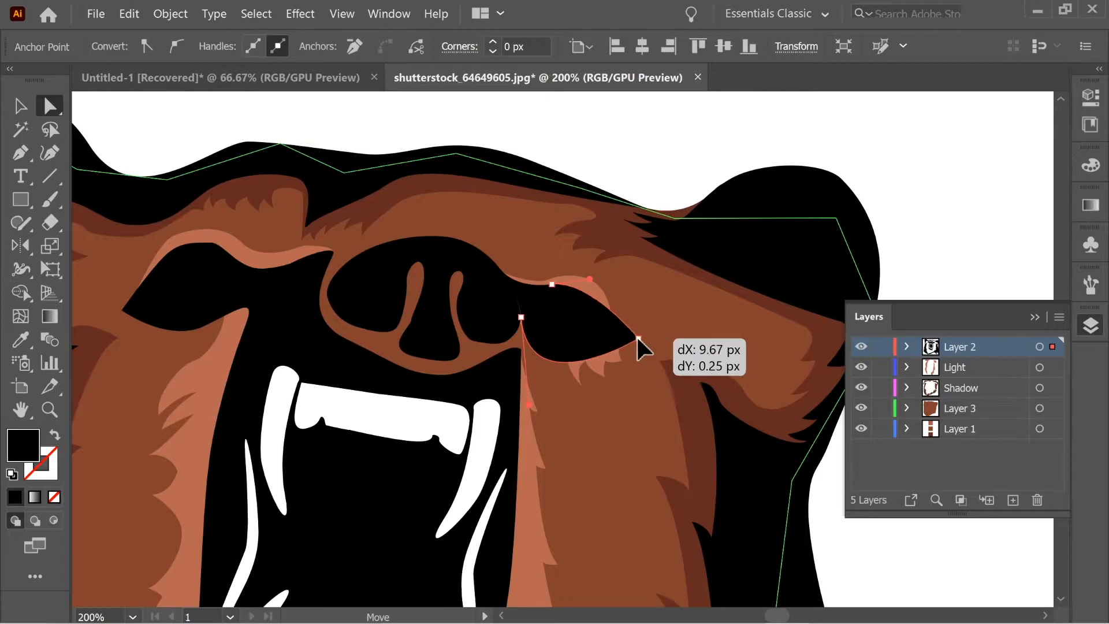
pyautogui.moveTo(639, 346); pyautogui.dragTo(636, 336)
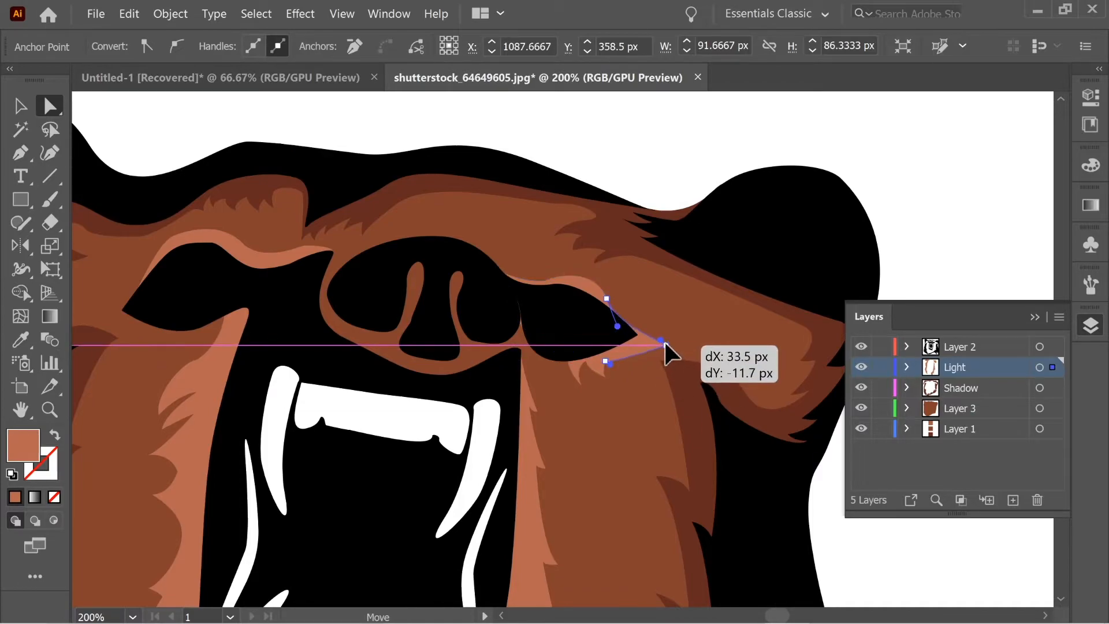
pyautogui.moveTo(657, 343); pyautogui.dragTo(640, 341)
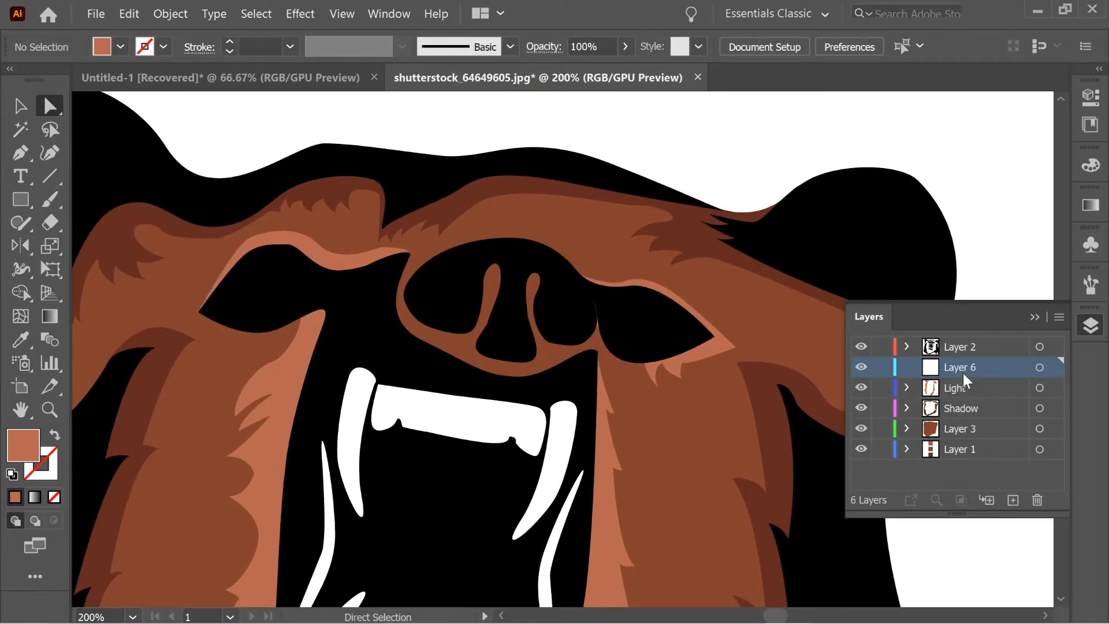
# - Name the new layer 'Eyes', set a dark red fill, and draw the red iris shapes in both eyes
pyautogui.doubleClick(959, 366)
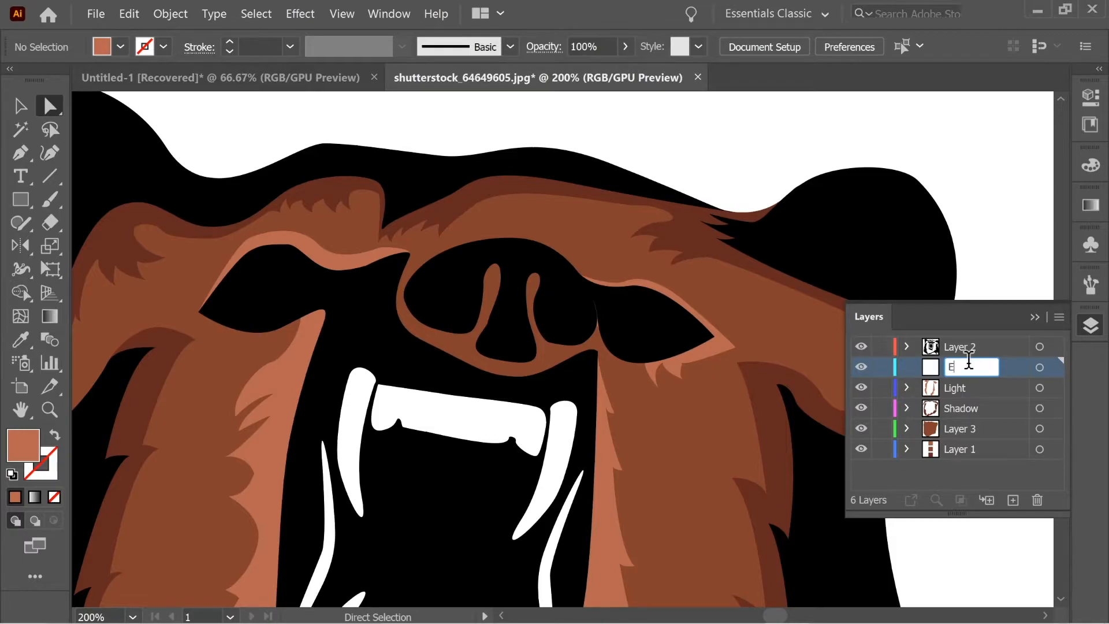
pyautogui.write('Eyes')
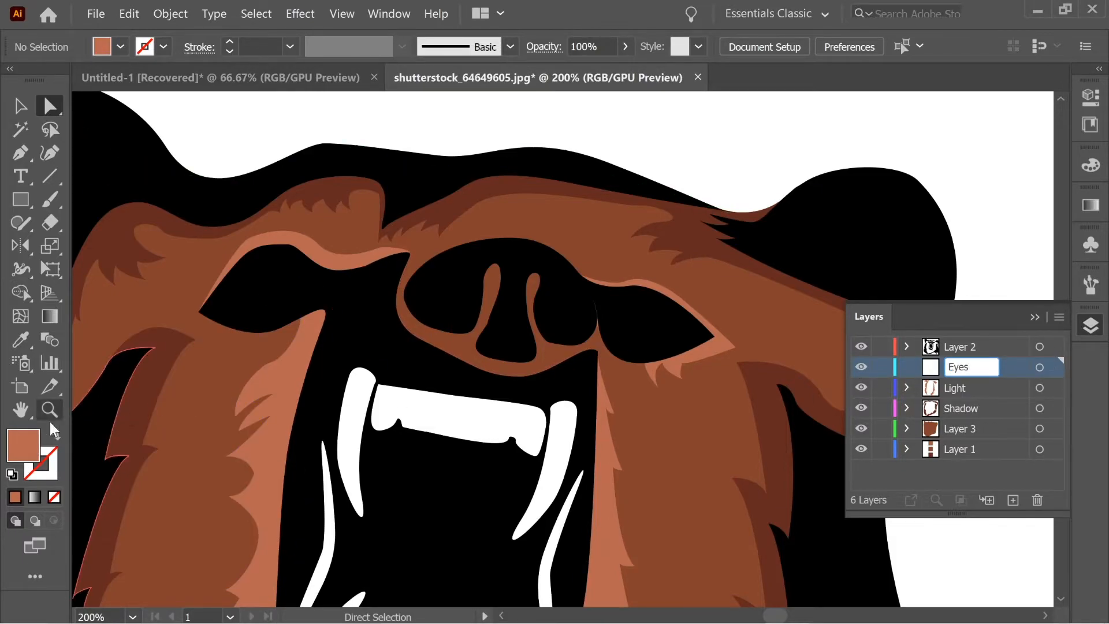
pyautogui.doubleClick(23, 441)
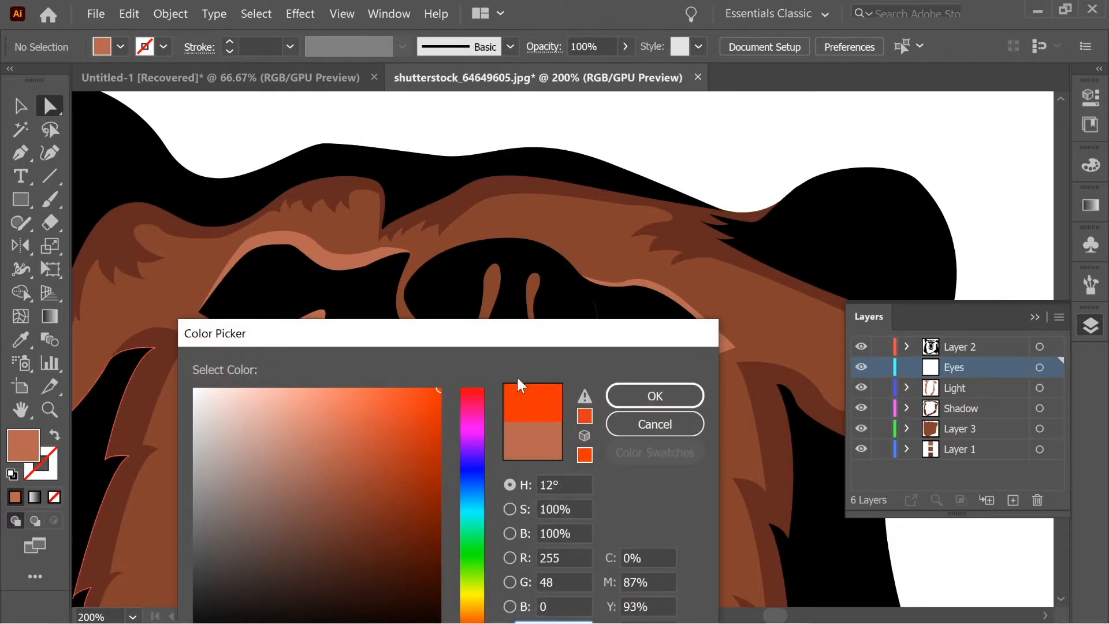
pyautogui.click(466, 483)
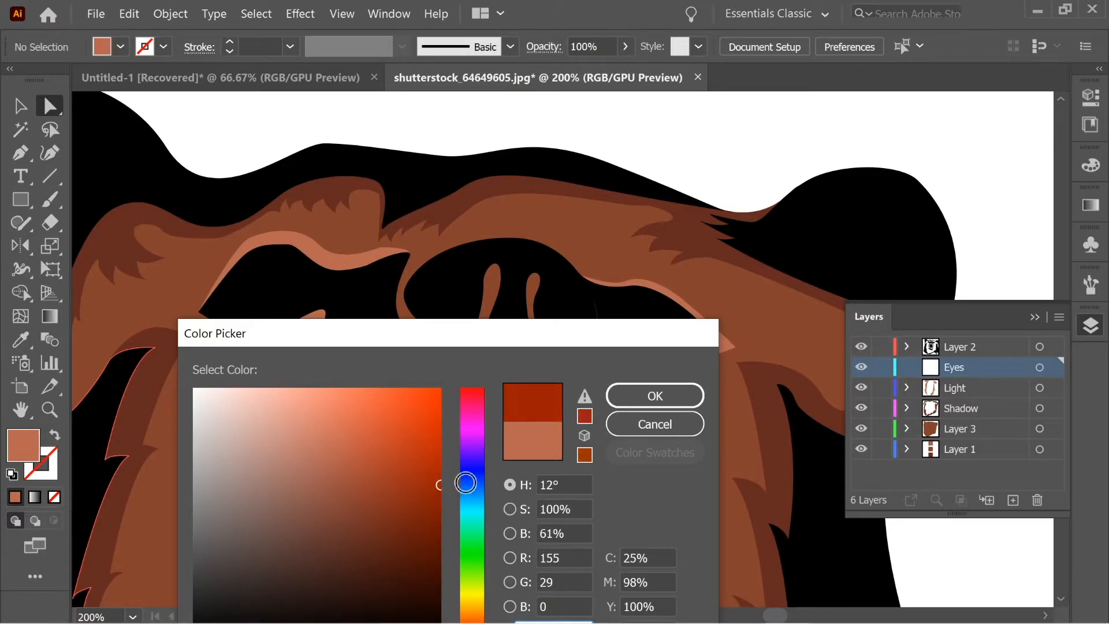
pyautogui.click(653, 395)
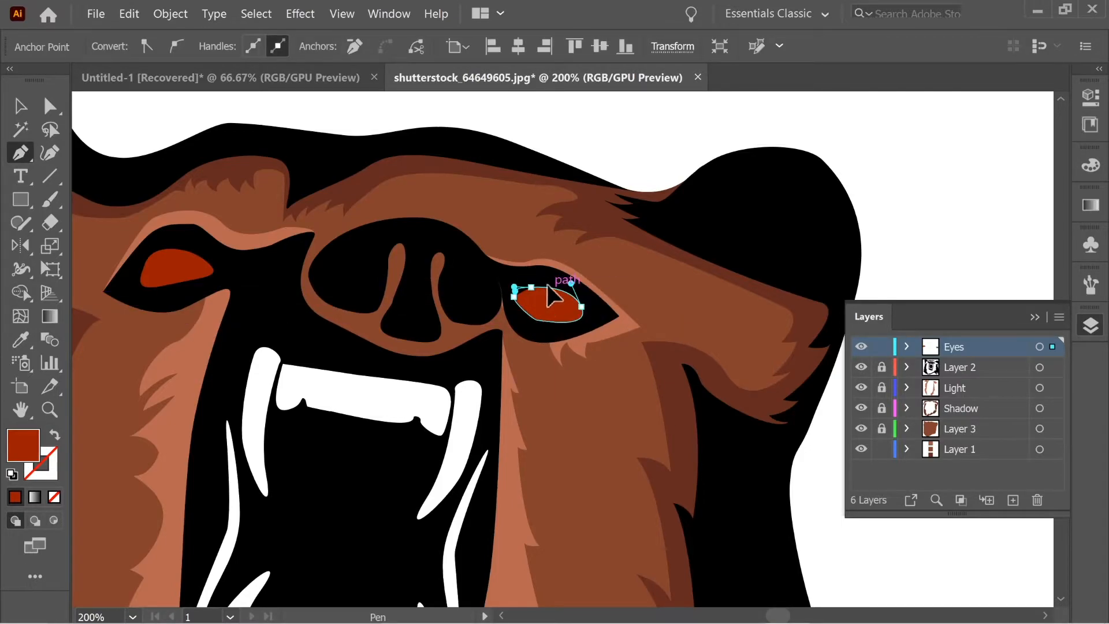
pyautogui.click(49, 105)
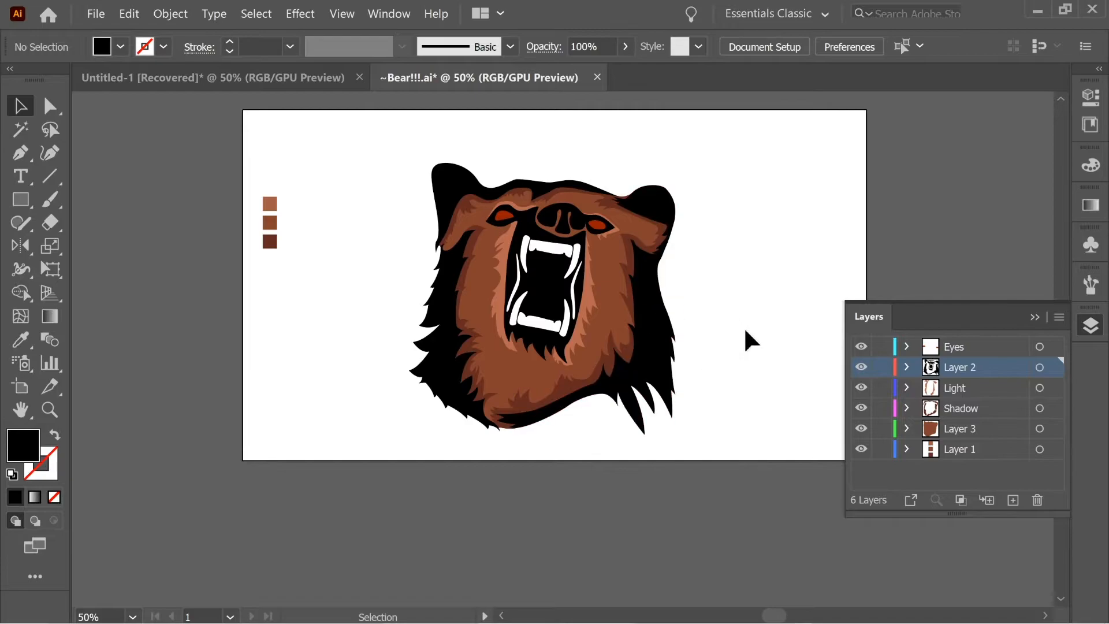
# - Rename Layer 2 to 'Ink' and Layer 3 to 'background' in the Layers panel
pyautogui.doubleClick(965, 366)
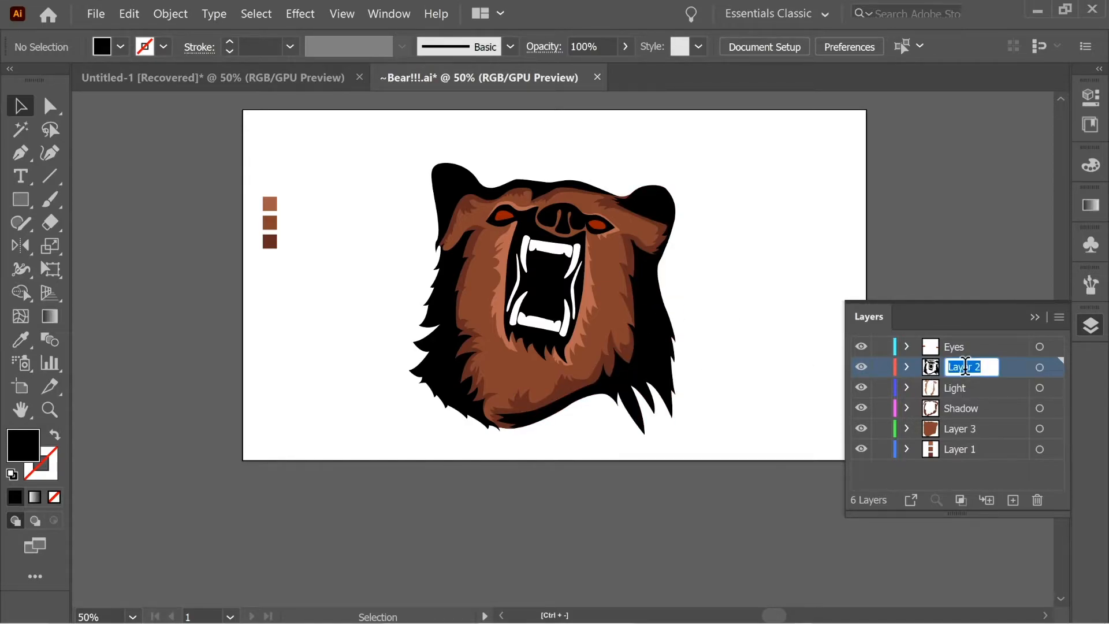
pyautogui.write('Ink')
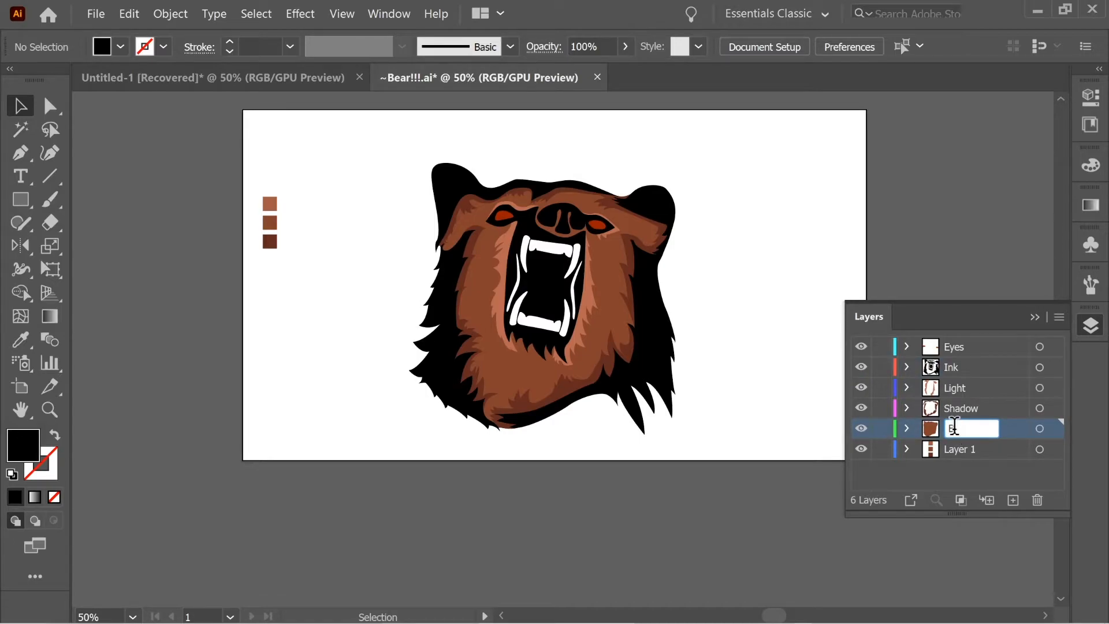
pyautogui.write('background')
pyautogui.click(970, 449)
pyautogui.write('Colors')
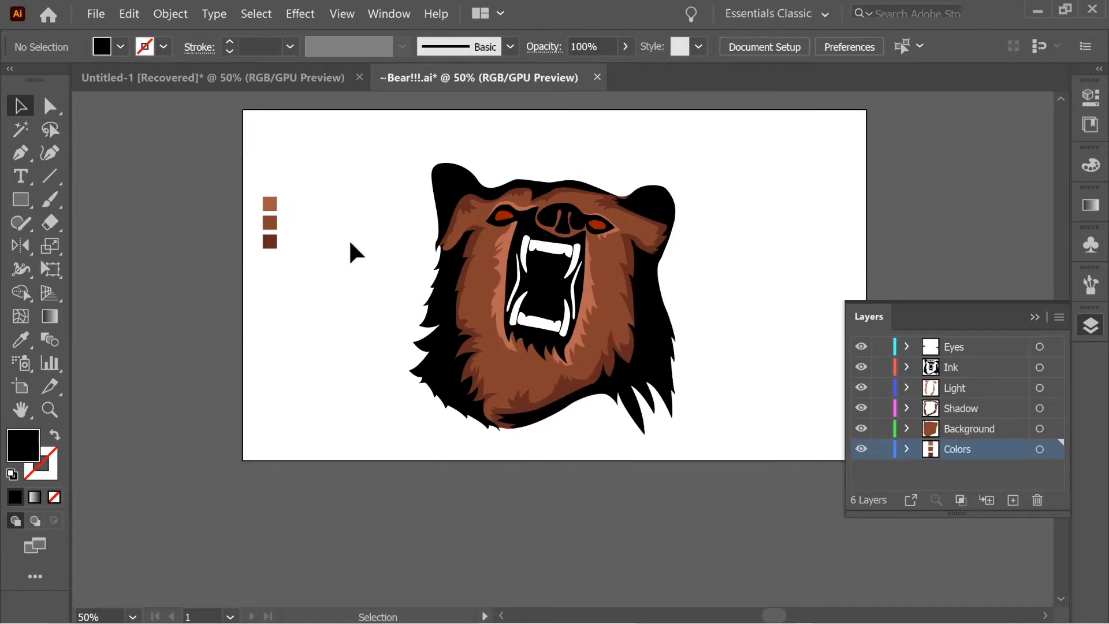
pyautogui.click(21, 176)
pyautogui.write('BEARS')
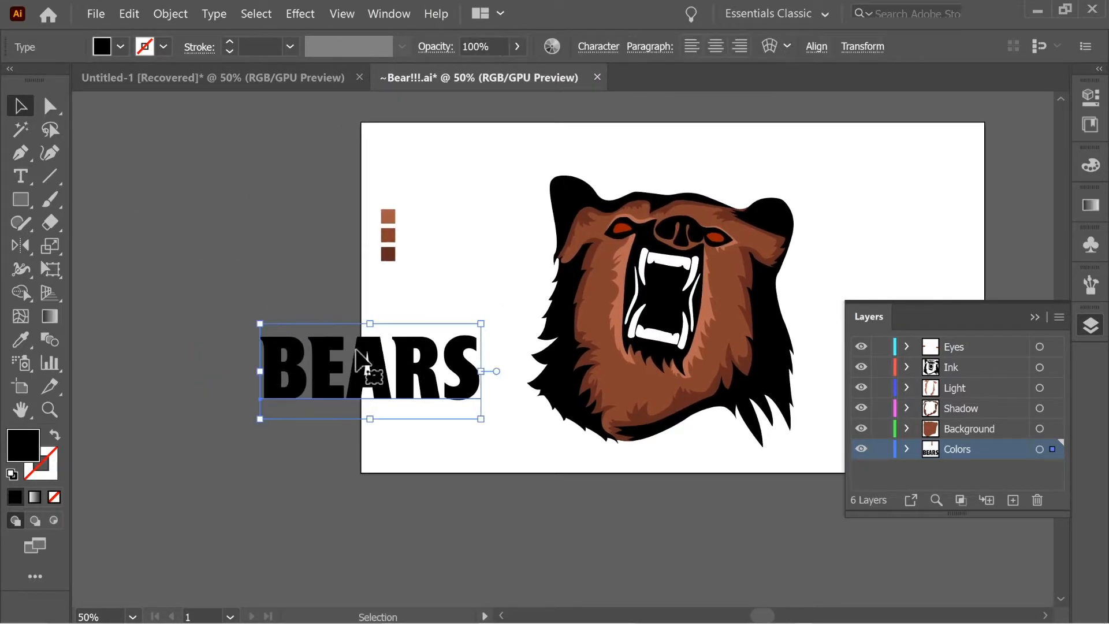
# - Add a 22 px offset outline around the BEARS letters
pyautogui.click(169, 14)
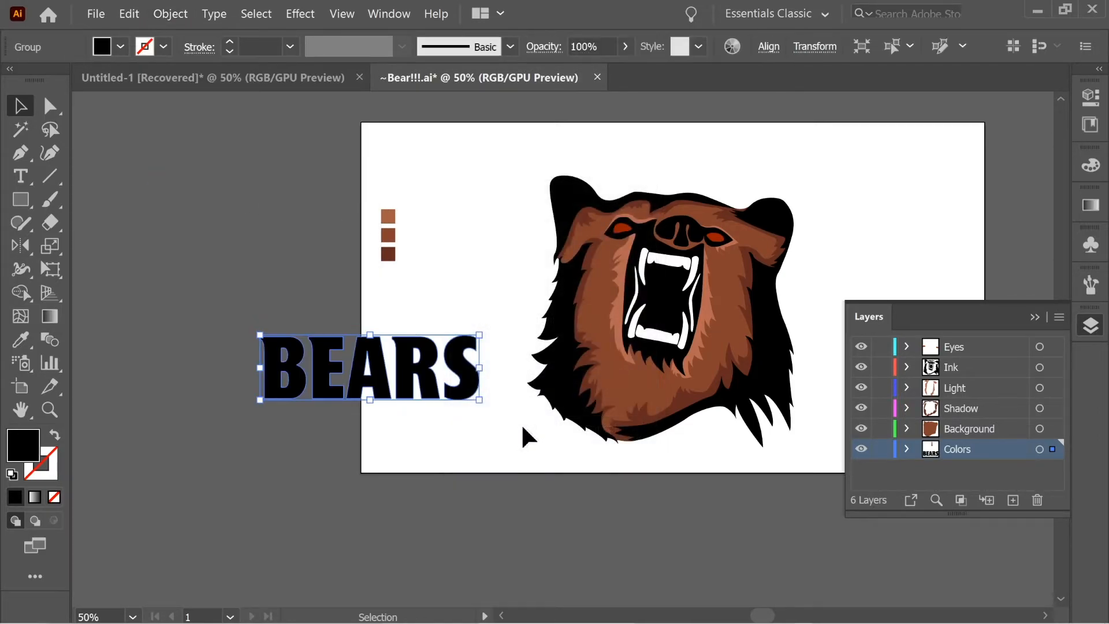
pyautogui.click(170, 14)
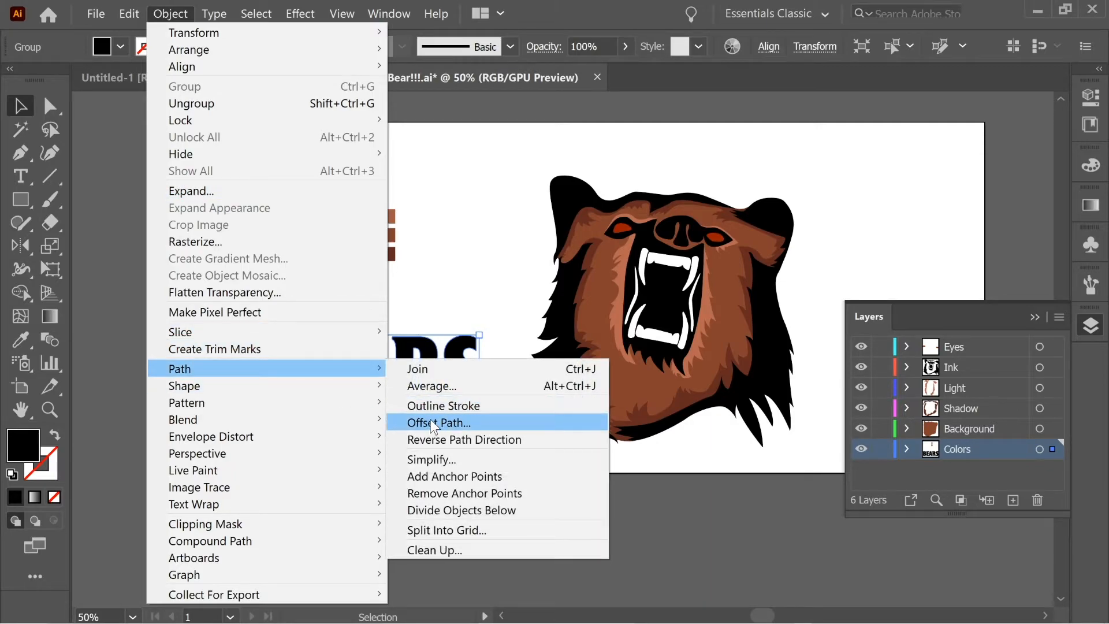
pyautogui.click(439, 422)
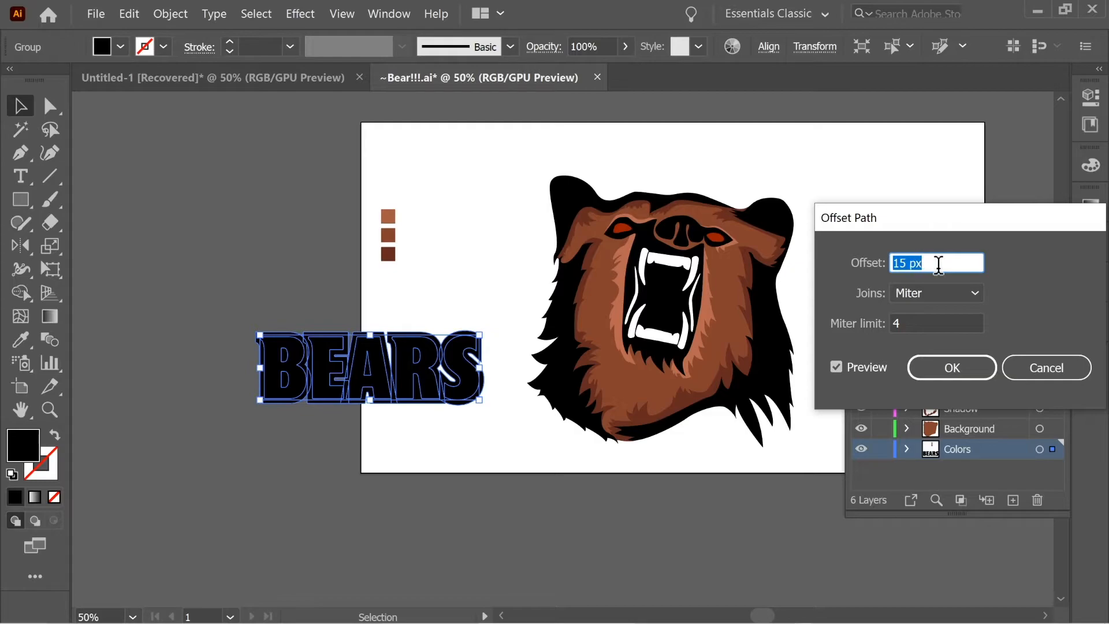
pyautogui.write('22')
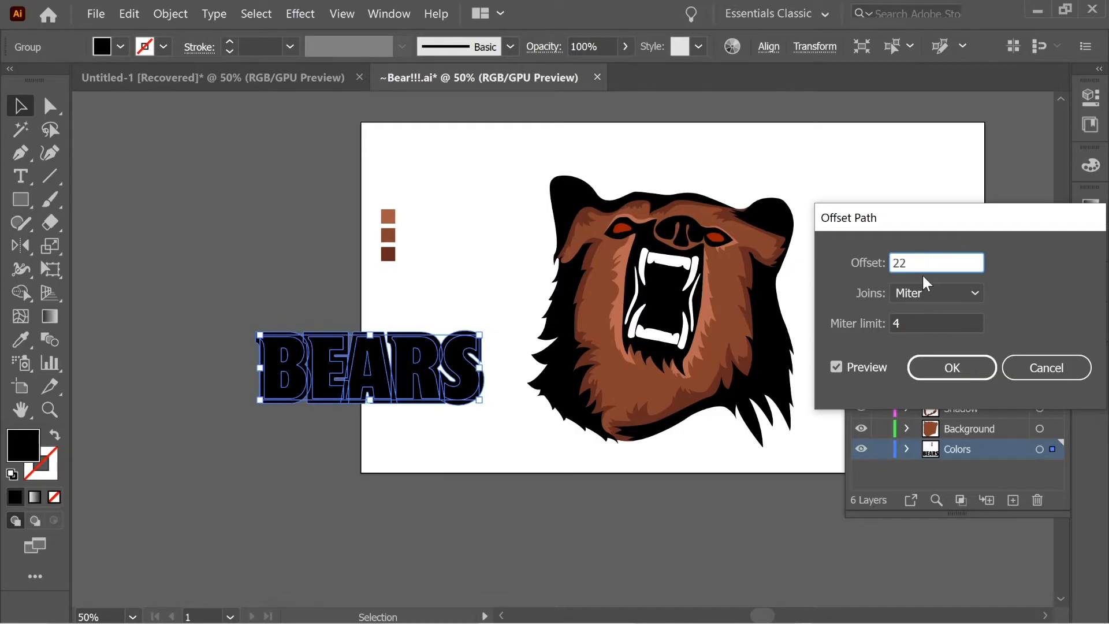
pyautogui.click(951, 368)
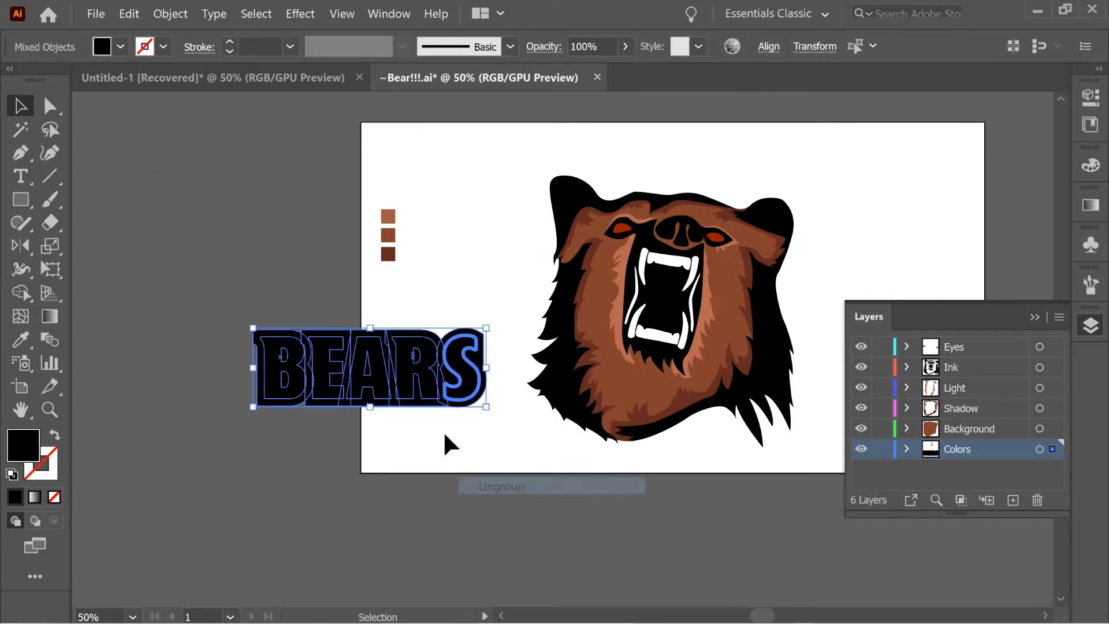
pyautogui.click(374, 360)
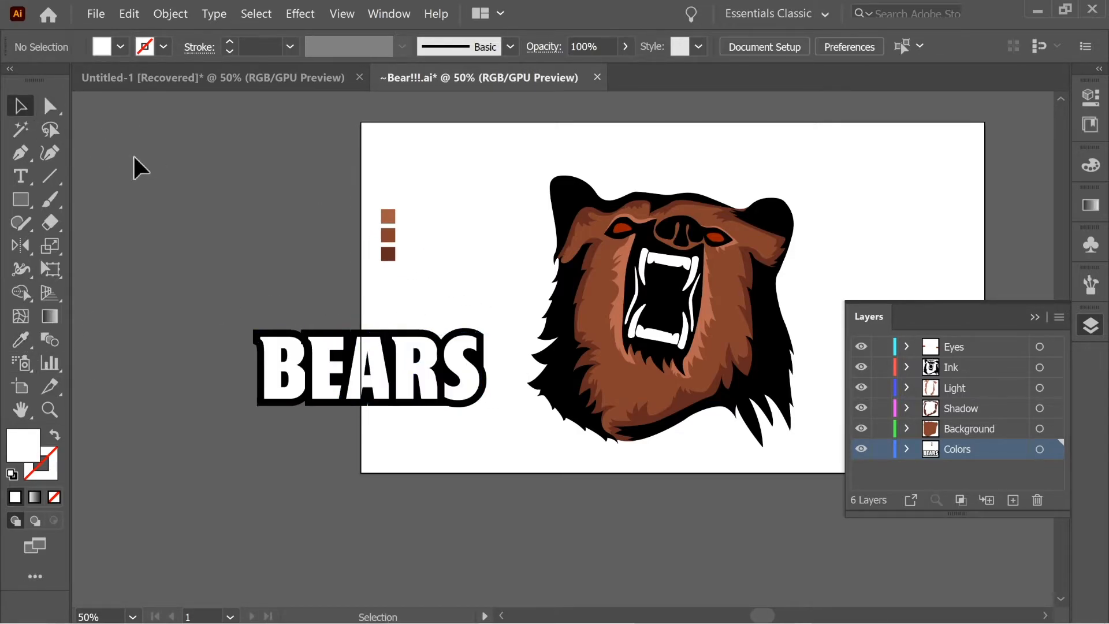
# - Colour the BEARS outline with the sampled dark red and send it behind the letters
pyautogui.click(453, 367)
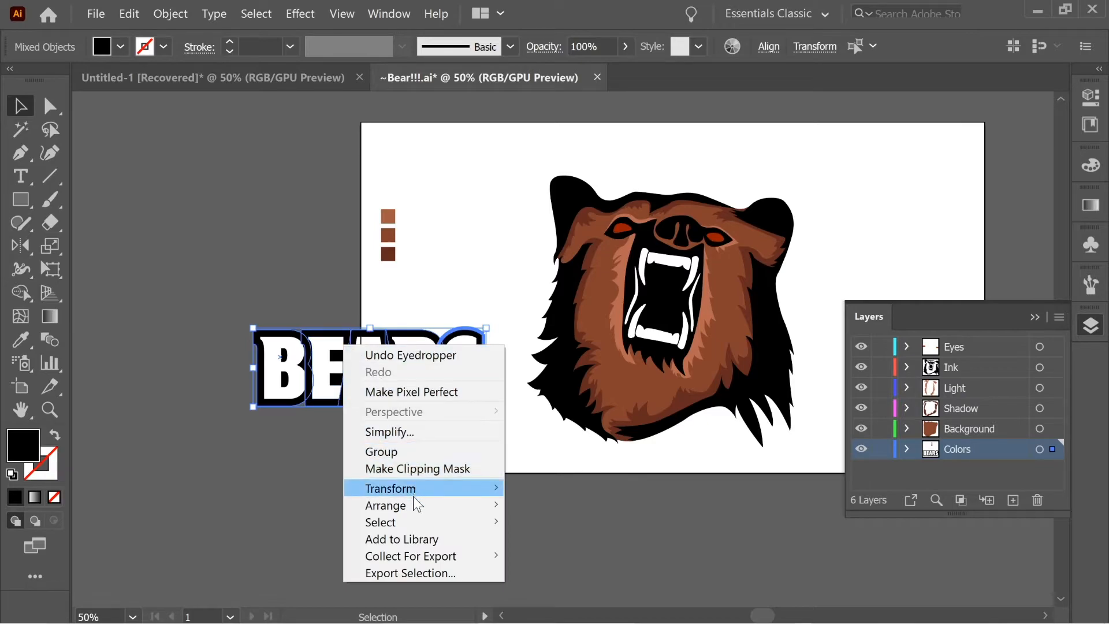
pyautogui.click(561, 534)
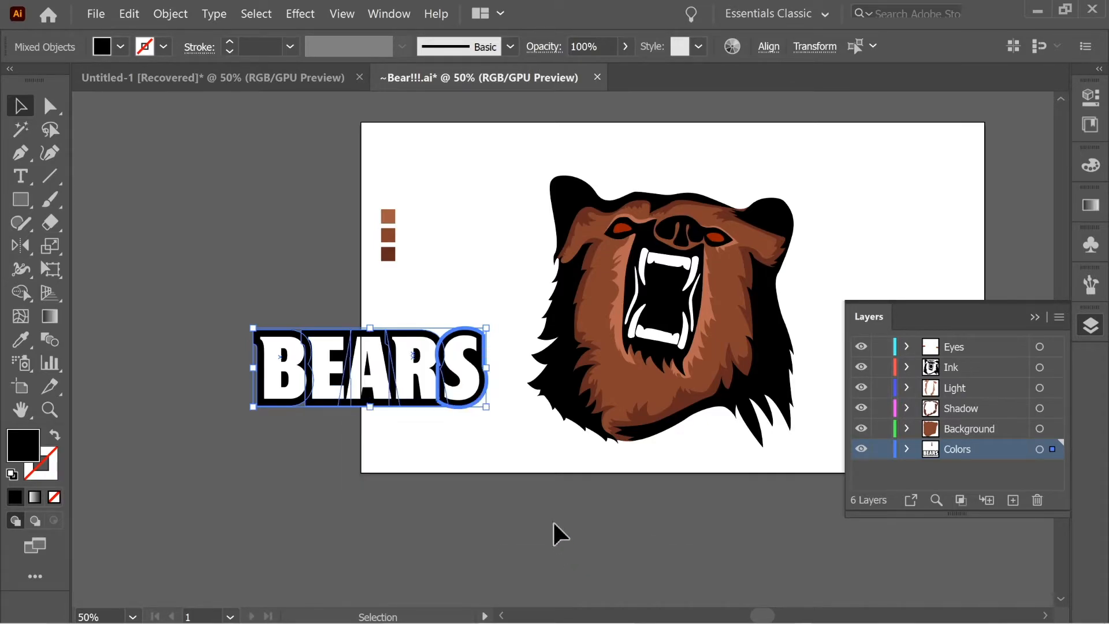
pyautogui.click(169, 14)
pyautogui.write('15')
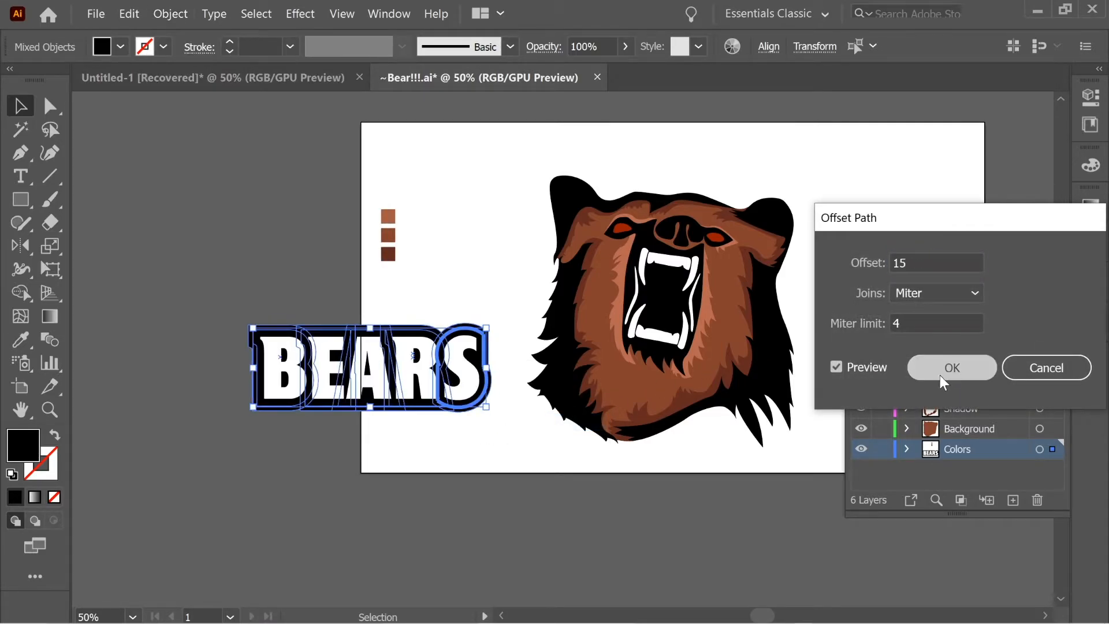
pyautogui.click(951, 367)
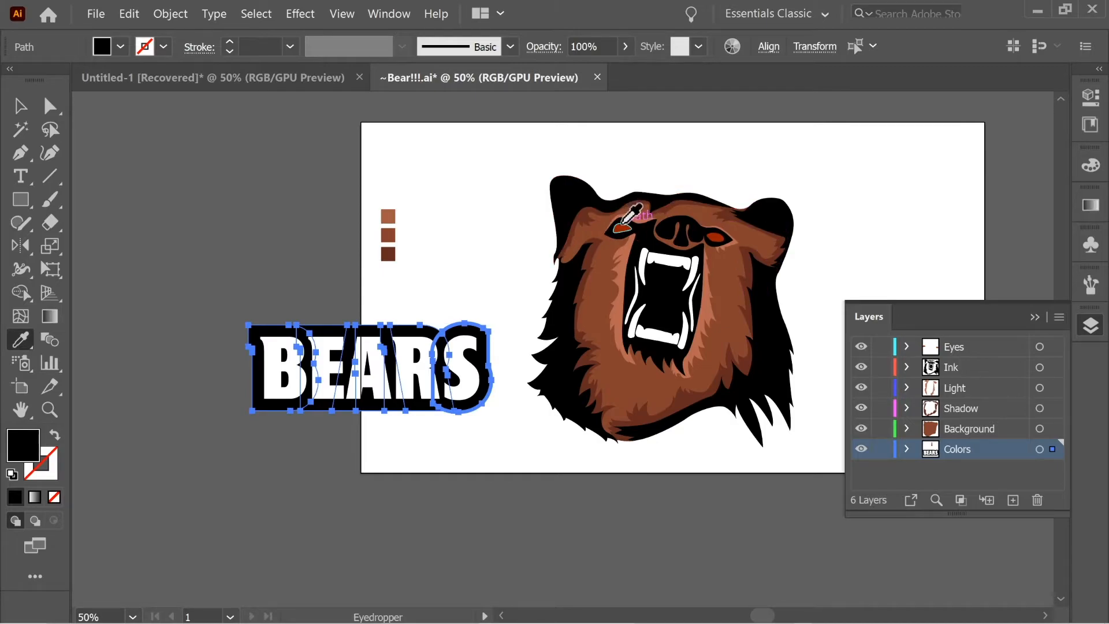
pyautogui.click(19, 105)
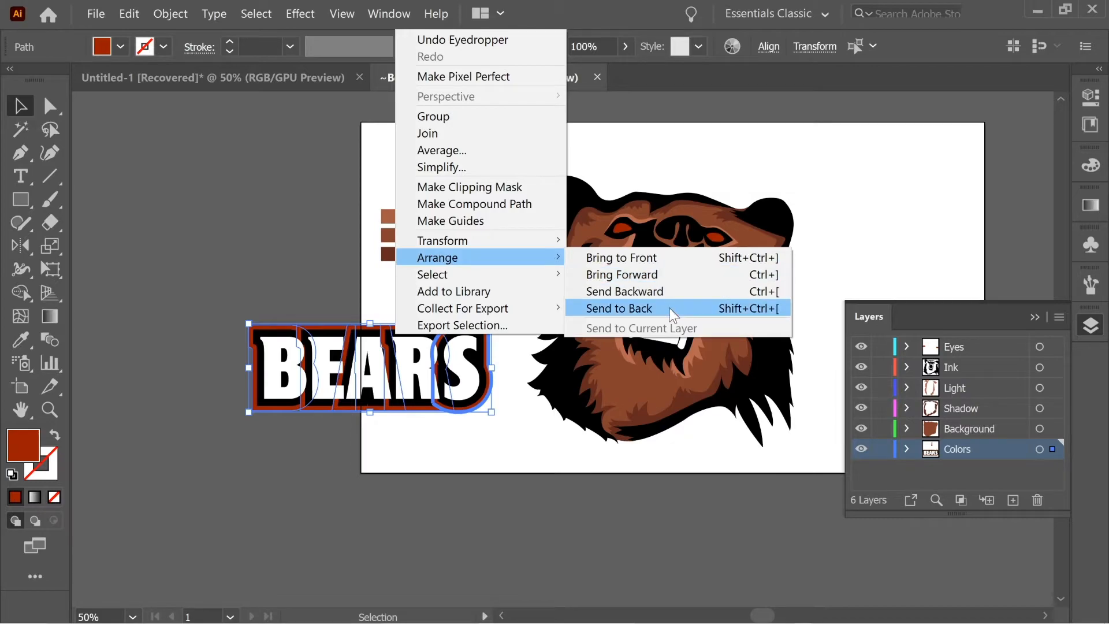
pyautogui.click(617, 307)
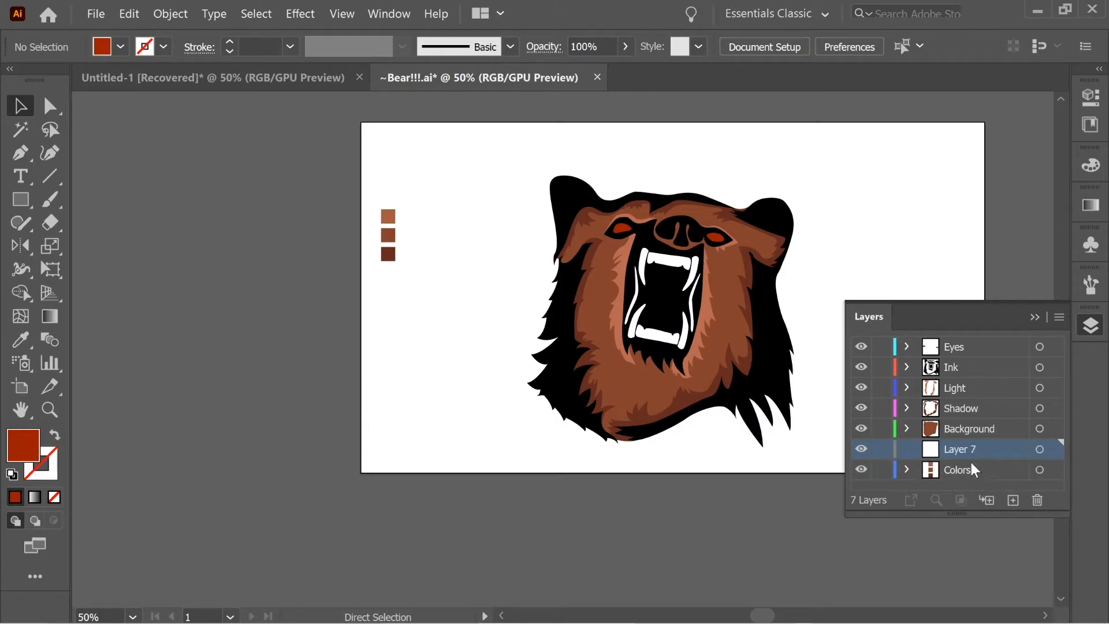
# - Rename the new layer 'TEXT' and move the BEARS lettering pieces onto it
pyautogui.doubleClick(960, 468)
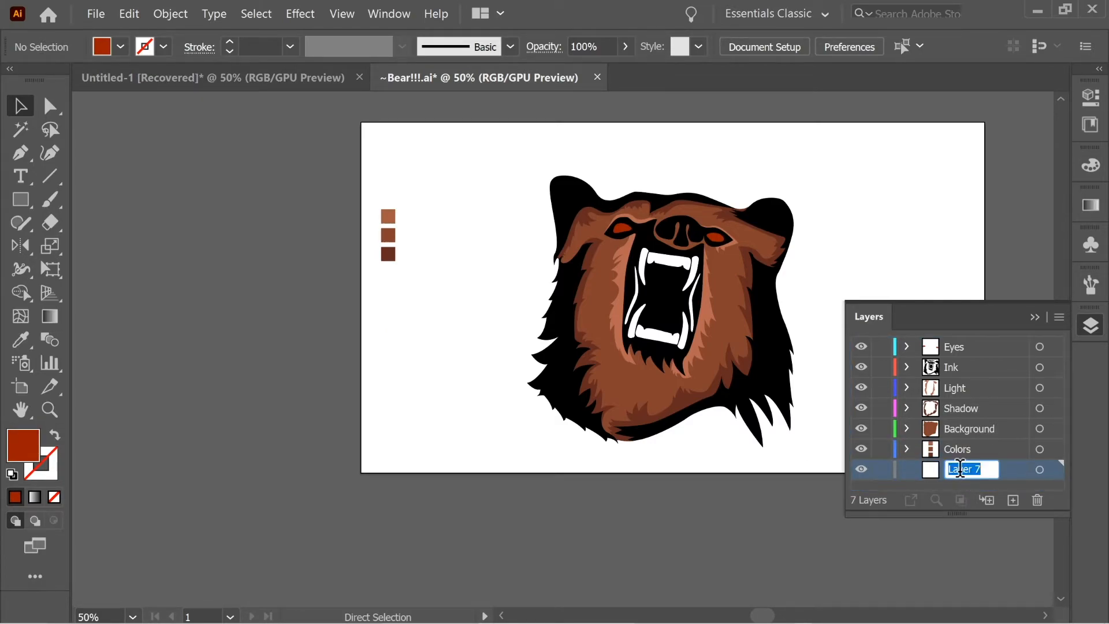
pyautogui.write('TEXT')
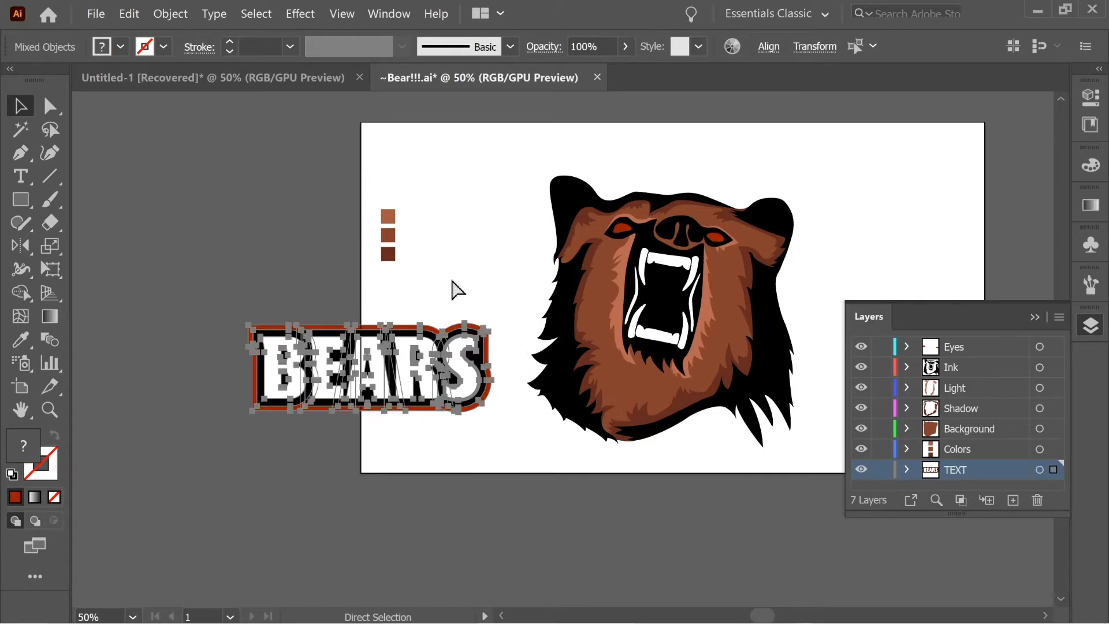
pyautogui.rightClick(367, 367)
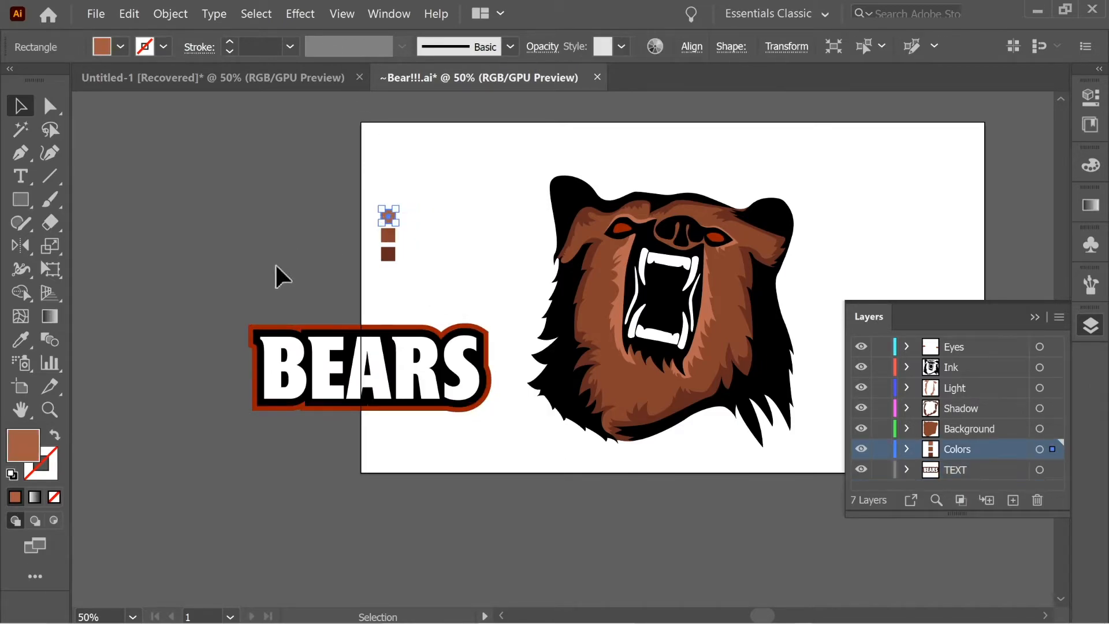
# - Warp the BEARS group into an arch and position it beneath the bear's chin
pyautogui.click(299, 14)
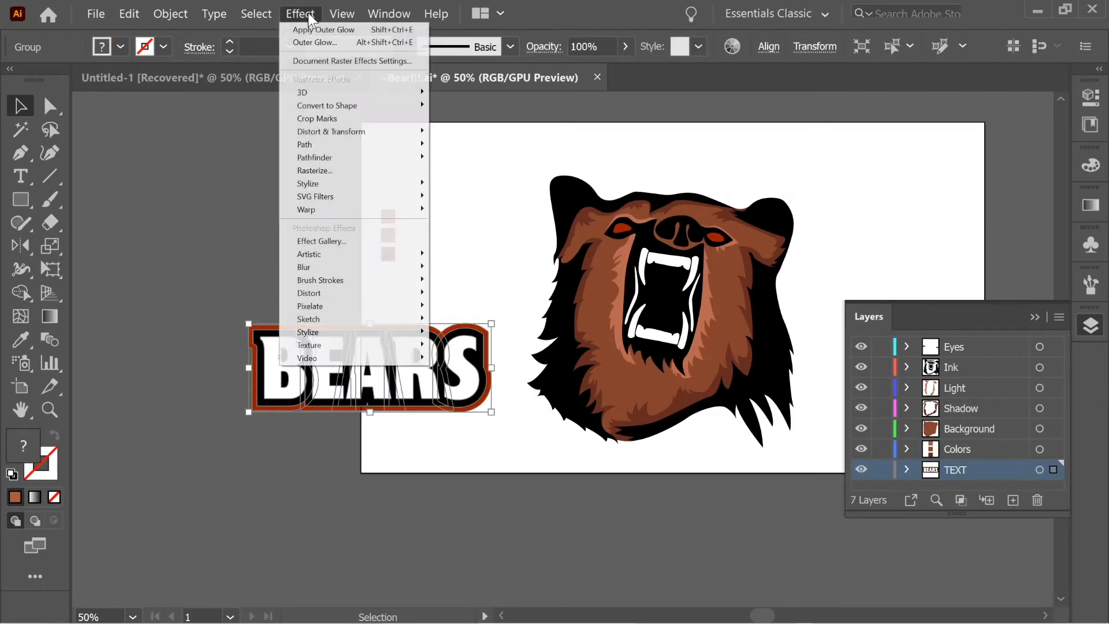
pyautogui.moveTo(306, 209)
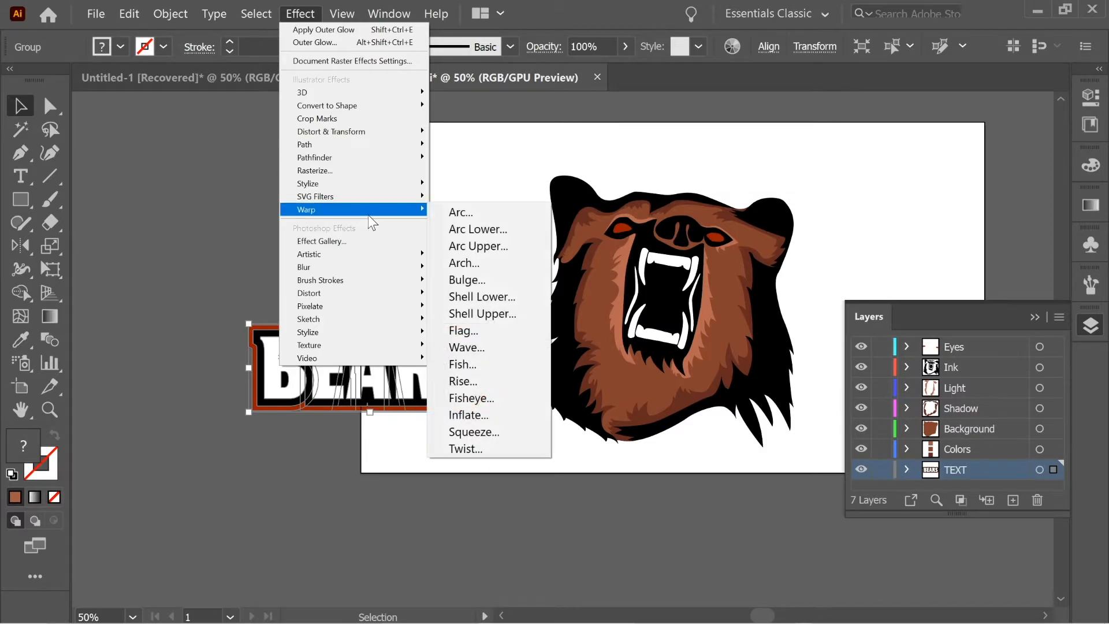
pyautogui.click(477, 228)
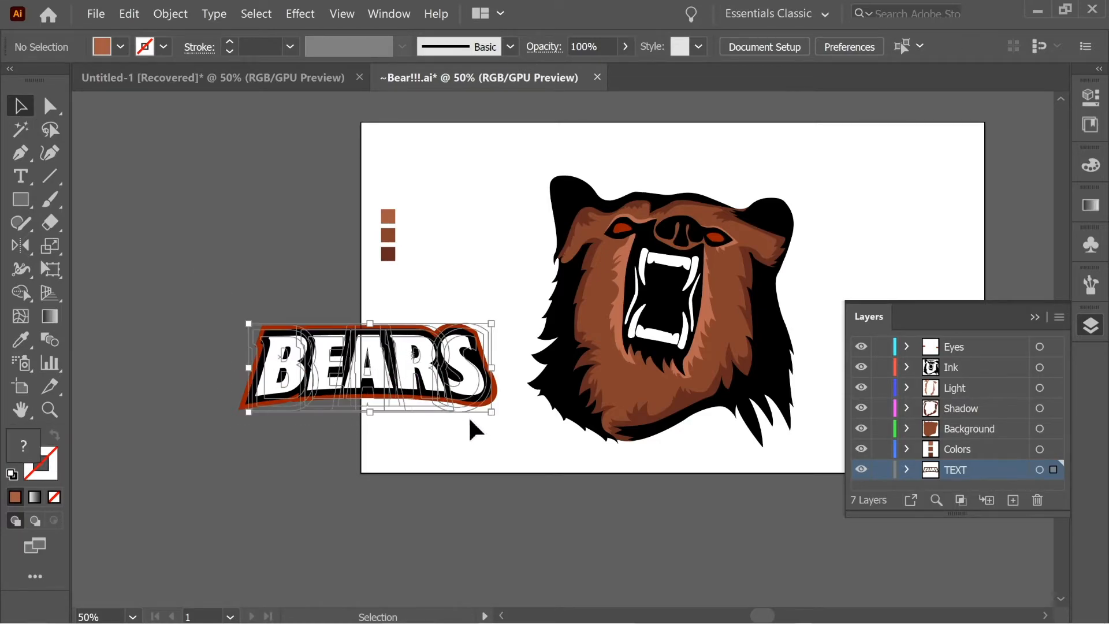
pyautogui.moveTo(368, 364); pyautogui.dragTo(654, 453)
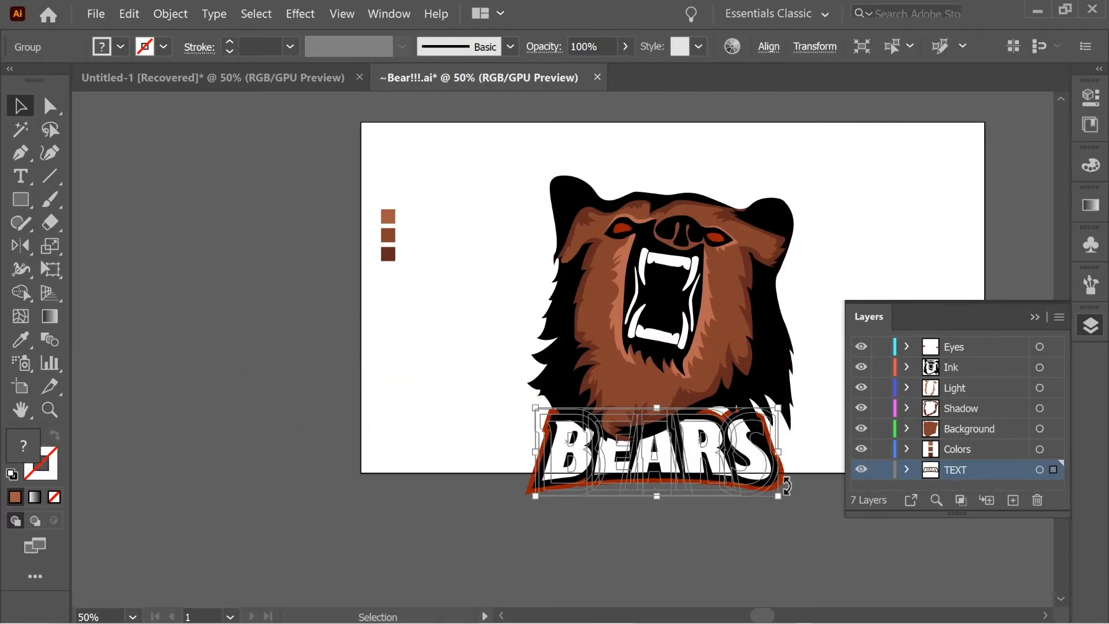
pyautogui.moveTo(778, 495); pyautogui.dragTo(842, 534)
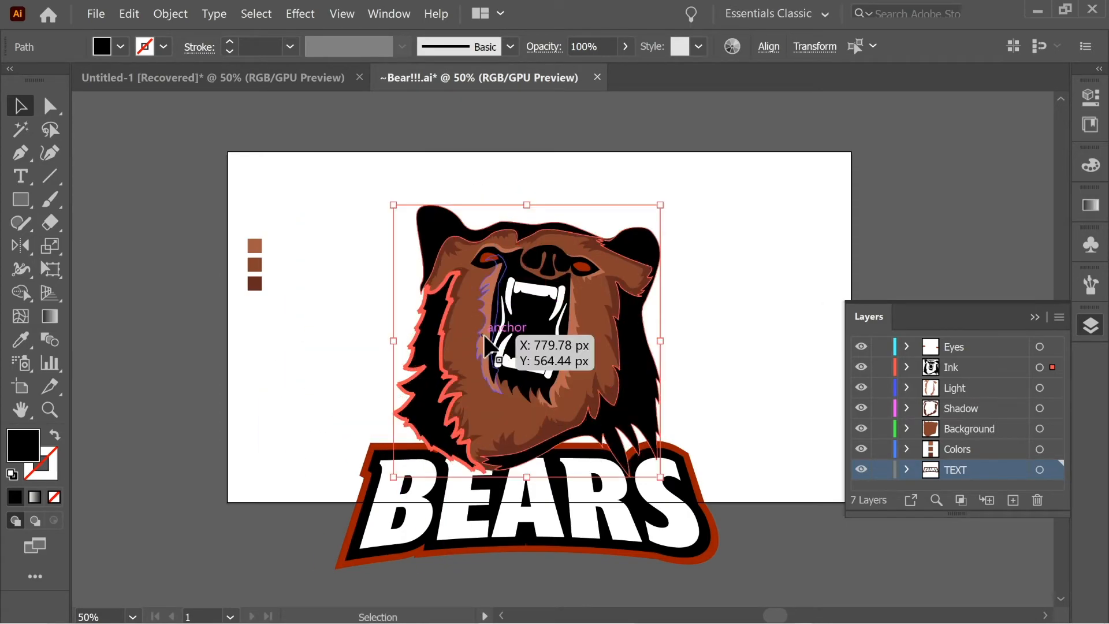
# - Give the bear's black ink shape a 15 px outward offset outline filled dark red
pyautogui.click(170, 13)
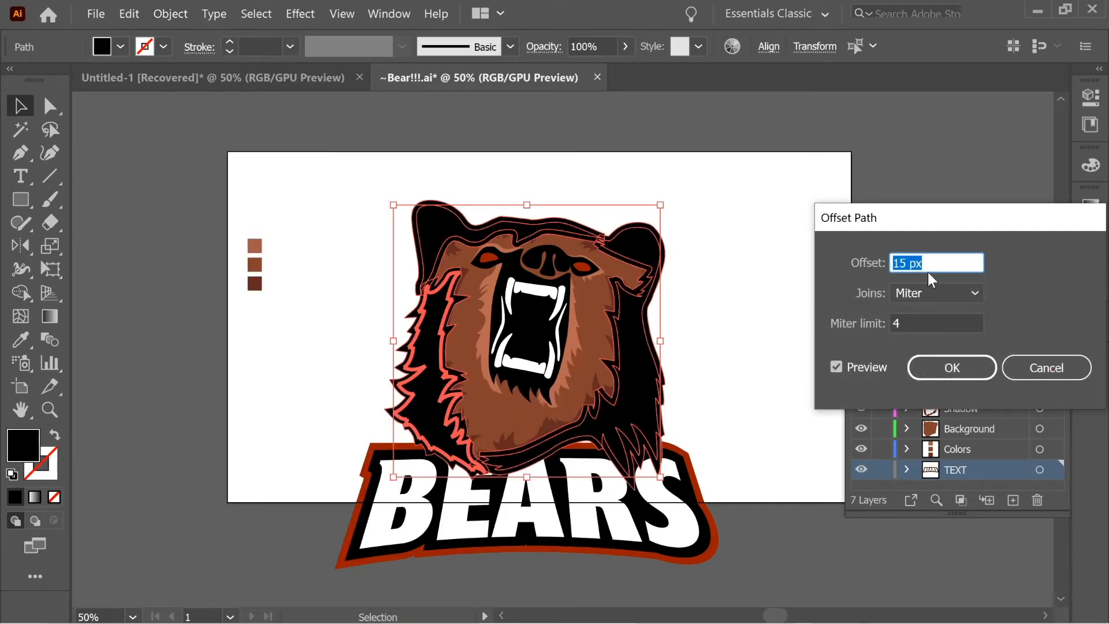
pyautogui.click(951, 367)
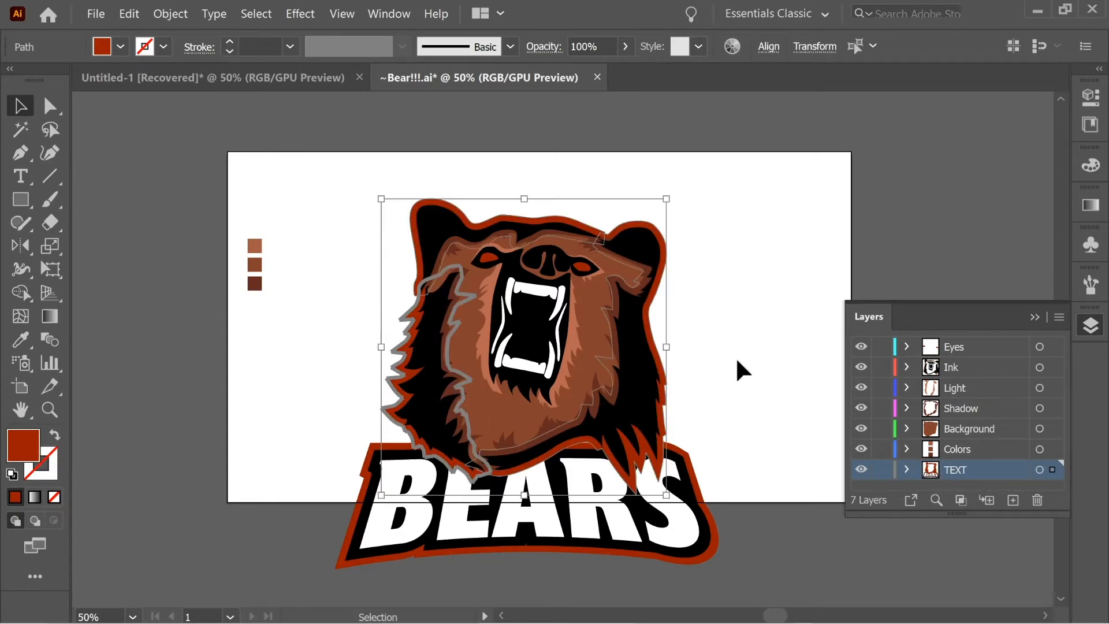
pyautogui.click(767, 356)
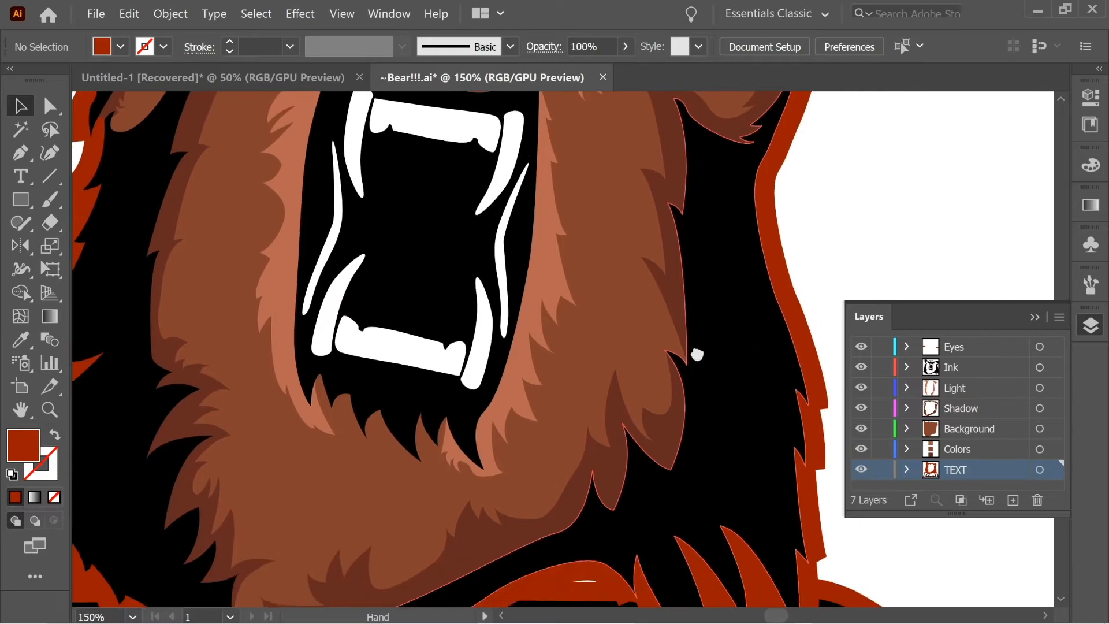
# - Pull anchor points of the red outline so it follows the bear's fur more closely
pyautogui.scroll(-3)
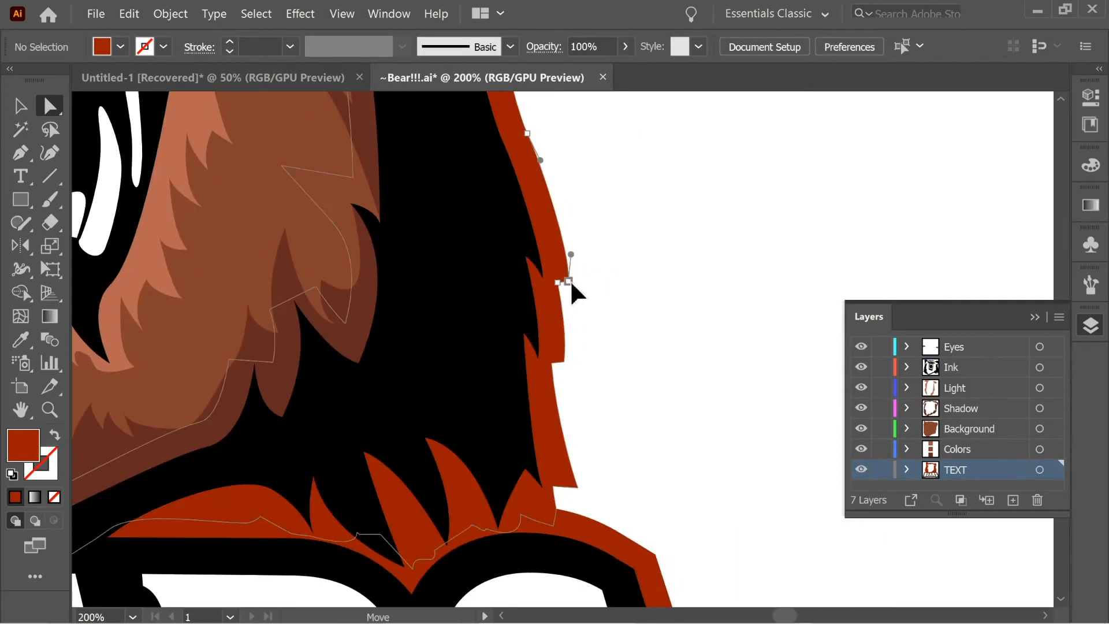
pyautogui.moveTo(569, 280); pyautogui.dragTo(503, 473)
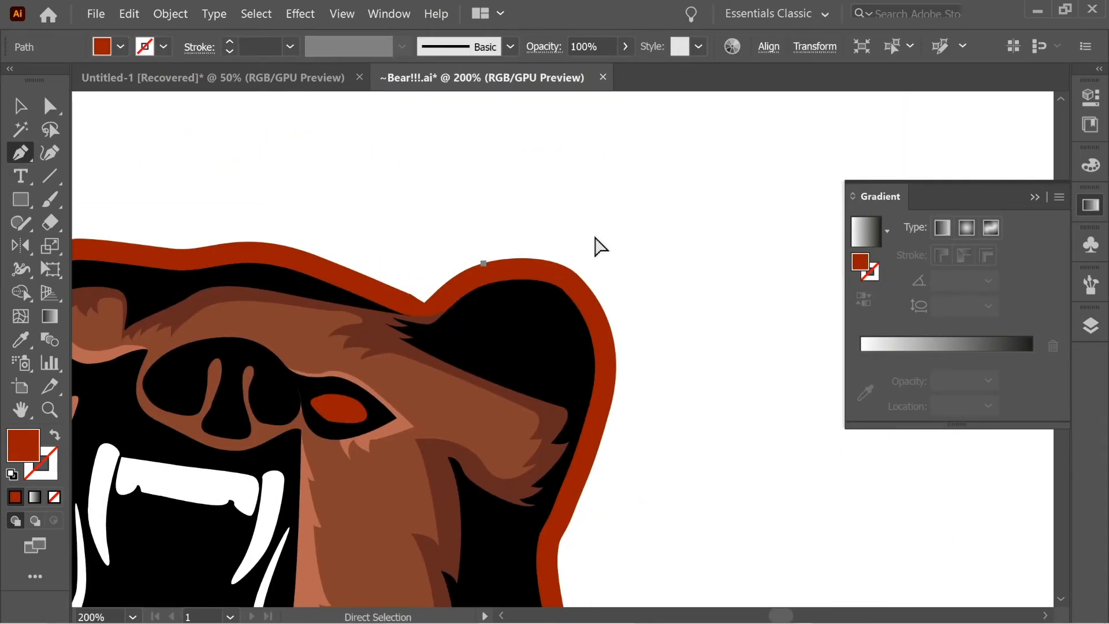
# - Draw a curved fur spike with a sharp corner into the red outline
pyautogui.moveTo(657, 326); pyautogui.dragTo(678, 371)
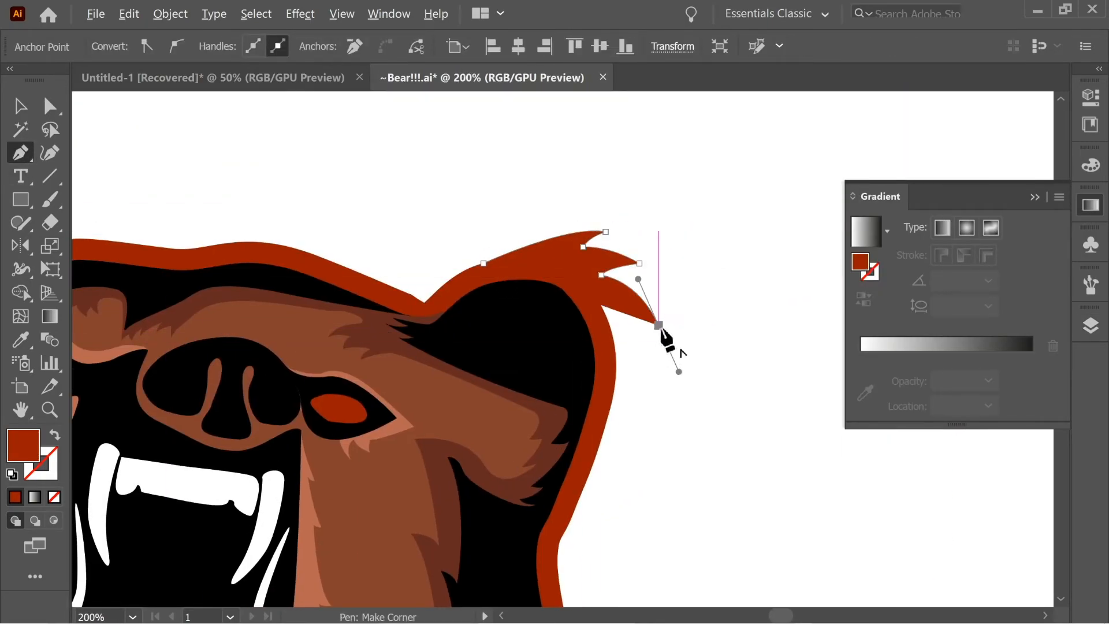
pyautogui.click(619, 408)
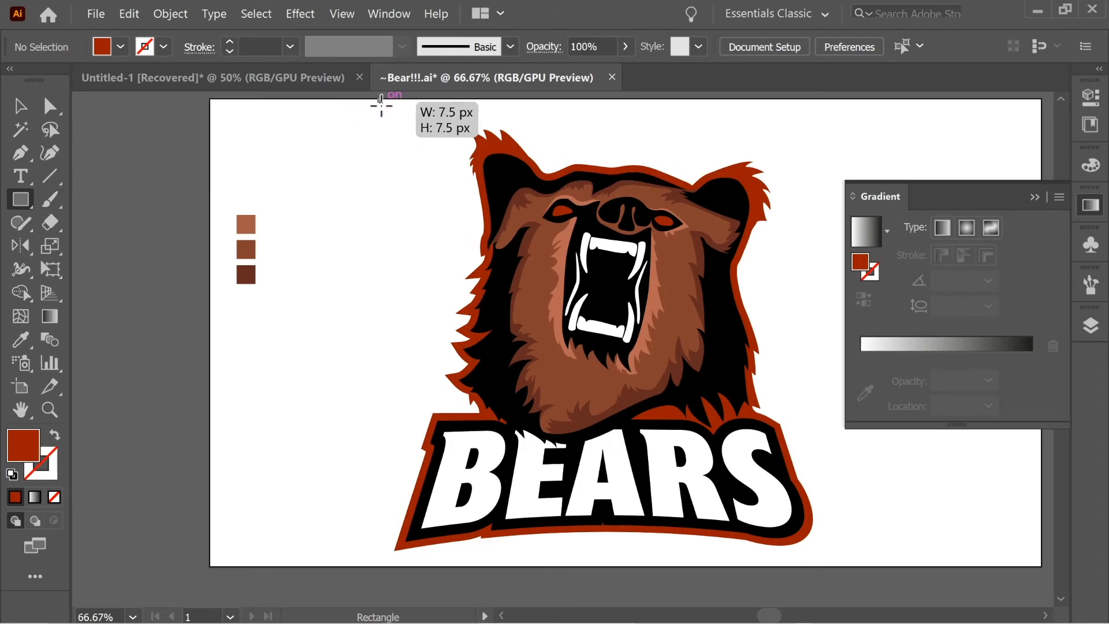
# - Draw a square covering the whole mascot and fill it with very dark brown
pyautogui.moveTo(382, 106); pyautogui.dragTo(853, 563)
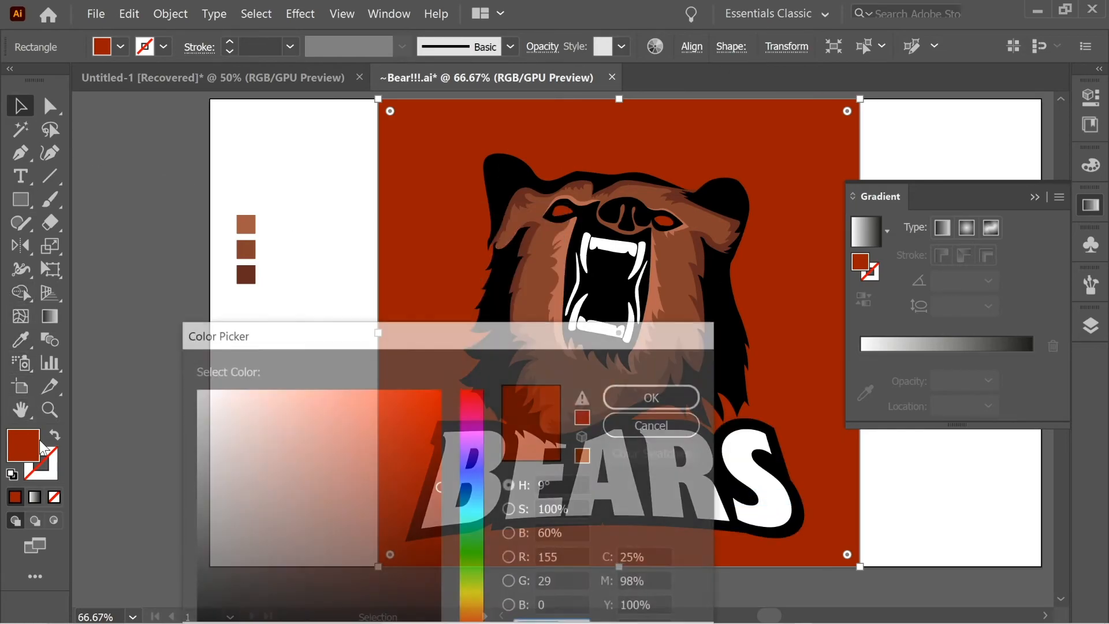
pyautogui.click(392, 586)
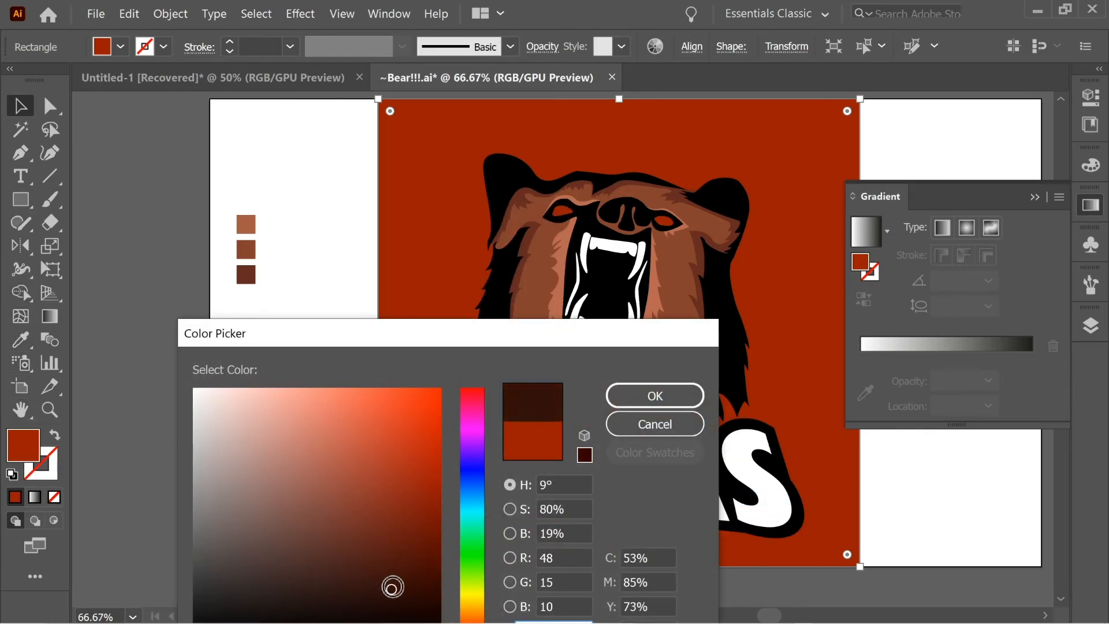
pyautogui.click(652, 396)
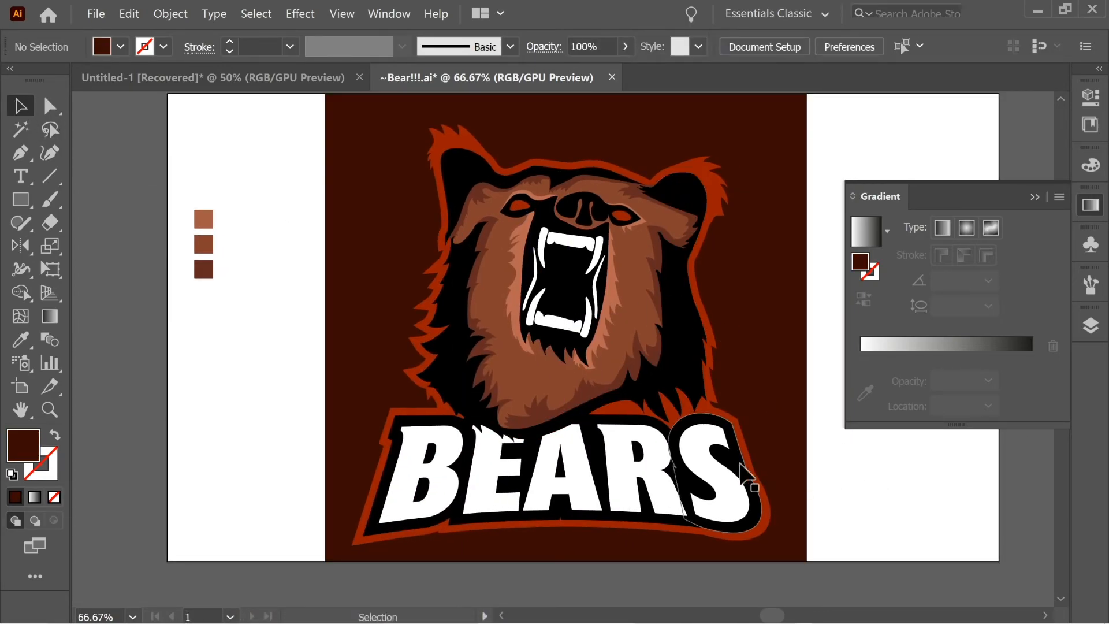
# - Make an offset copy of the BEARS letters and fill it light gray
pyautogui.click(580, 474)
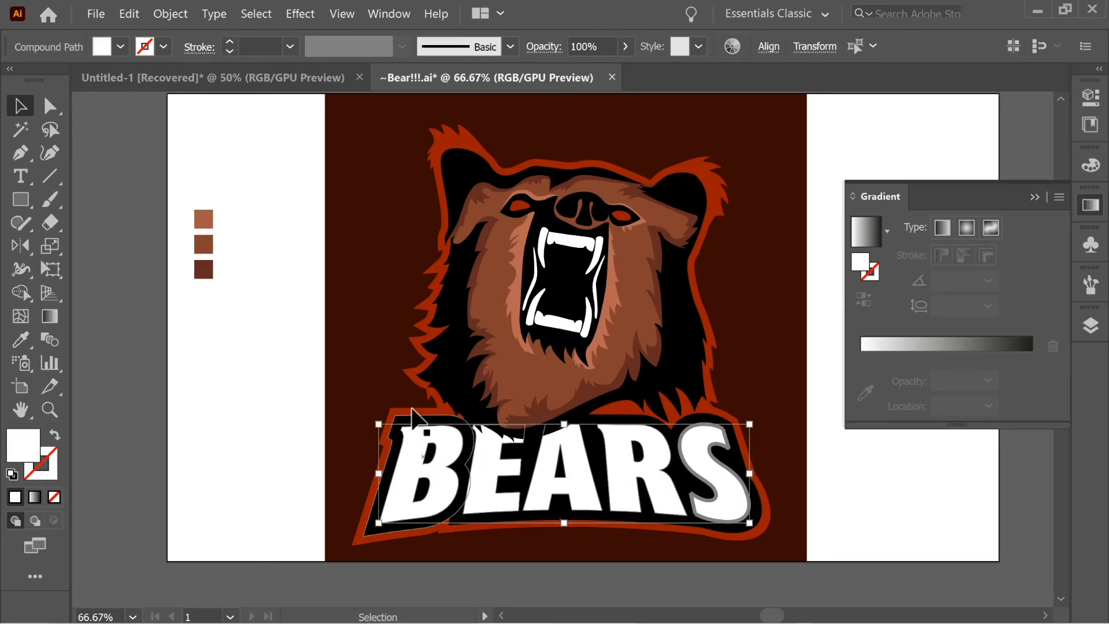
pyautogui.click(169, 14)
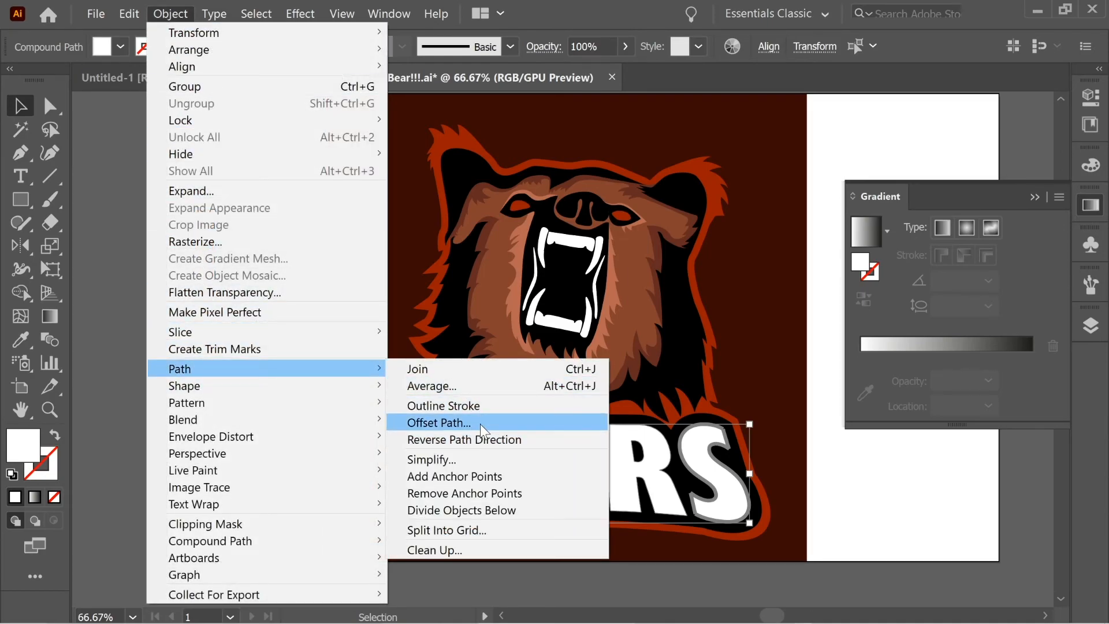
pyautogui.click(438, 423)
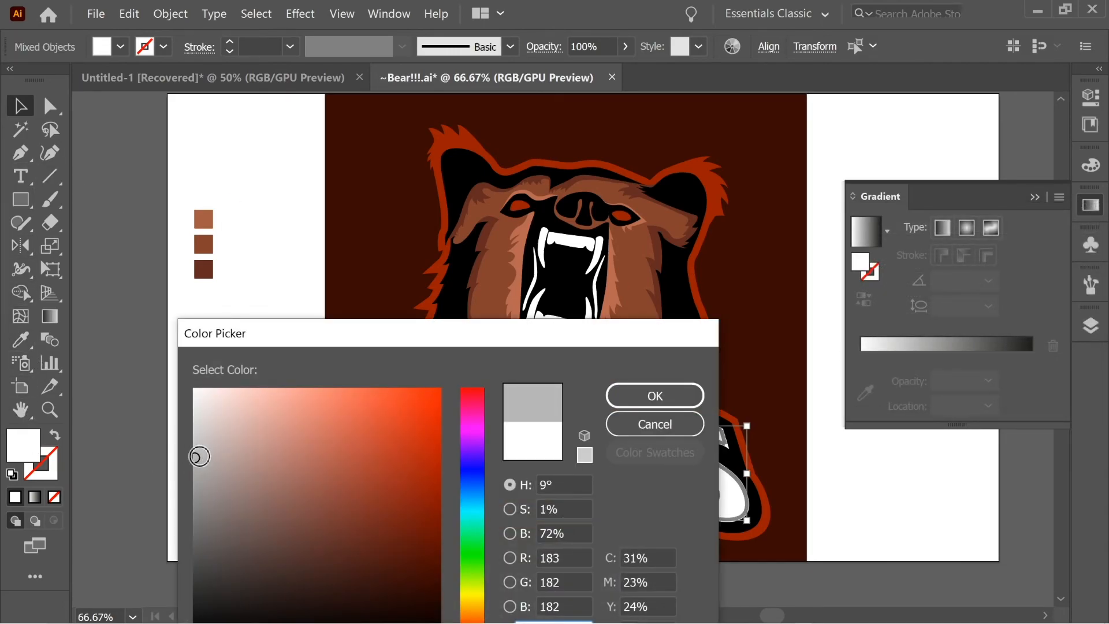
pyautogui.click(653, 395)
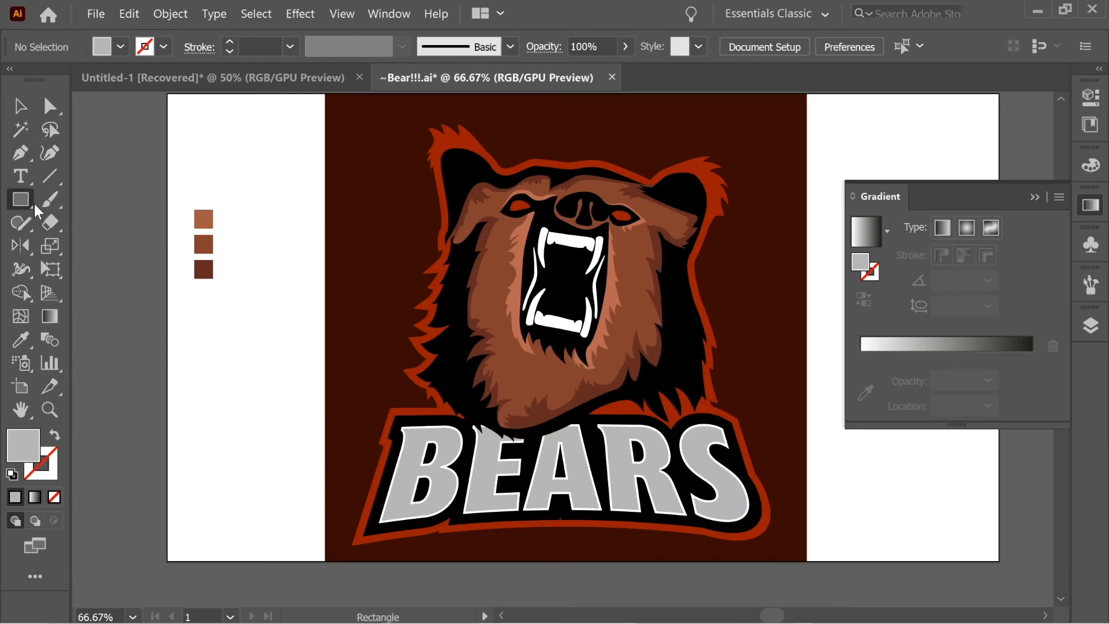
# - Draw a wide gray bar across the top of the letters and warp it
pyautogui.moveTo(287, 344); pyautogui.dragTo(833, 464)
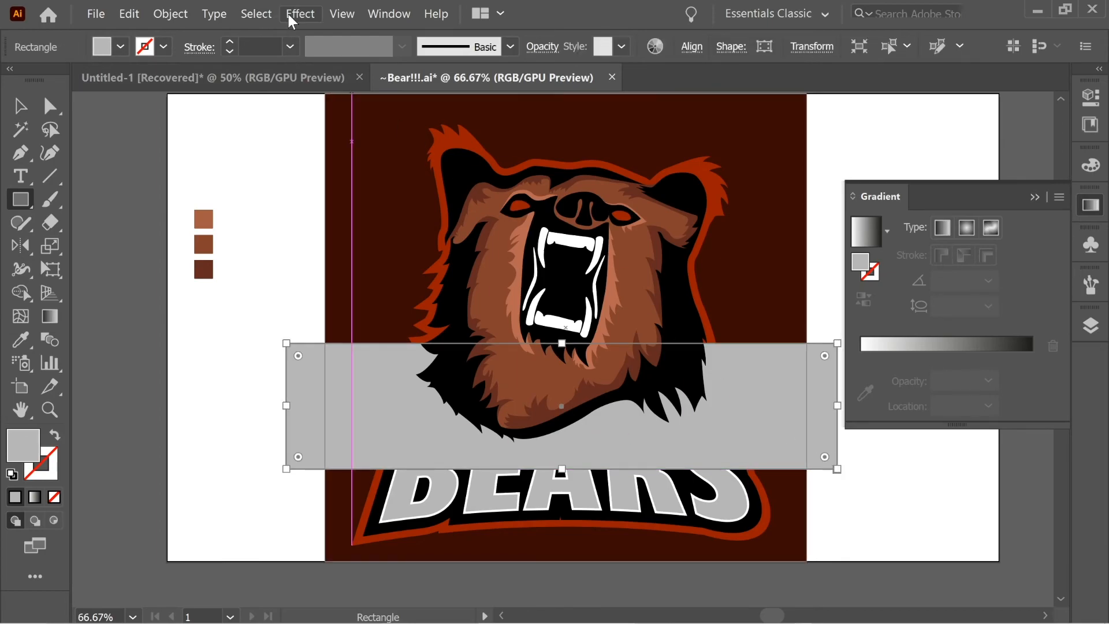
pyautogui.click(299, 14)
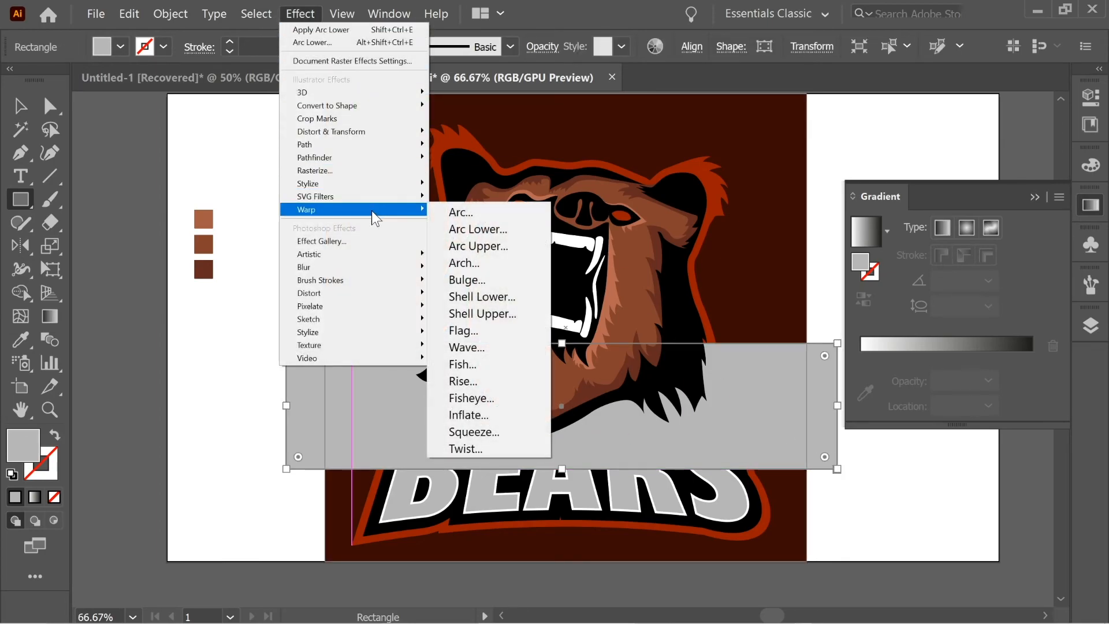
pyautogui.click(478, 228)
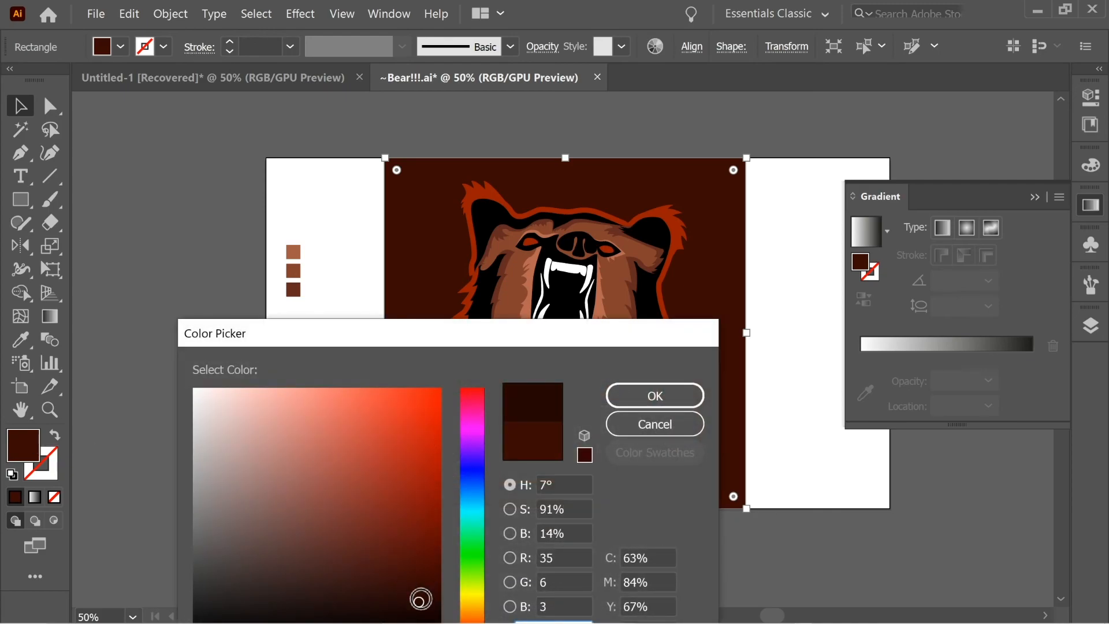
# - Confirm the dark brown background fill and nudge a point on the bear's left cheek shape
pyautogui.click(653, 395)
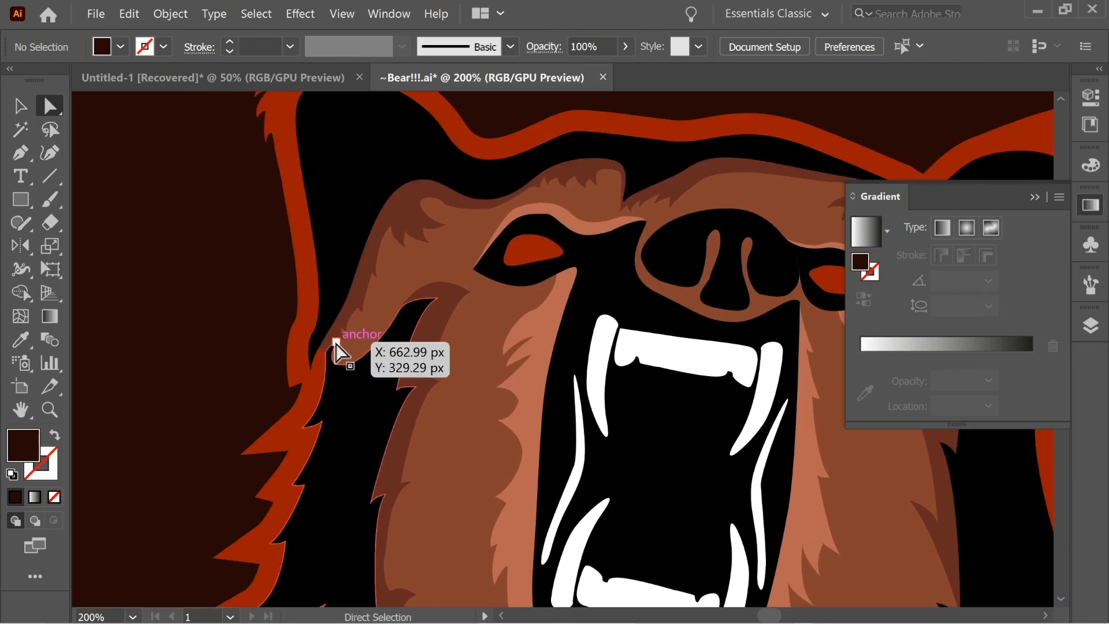
pyautogui.moveTo(338, 348); pyautogui.dragTo(326, 351)
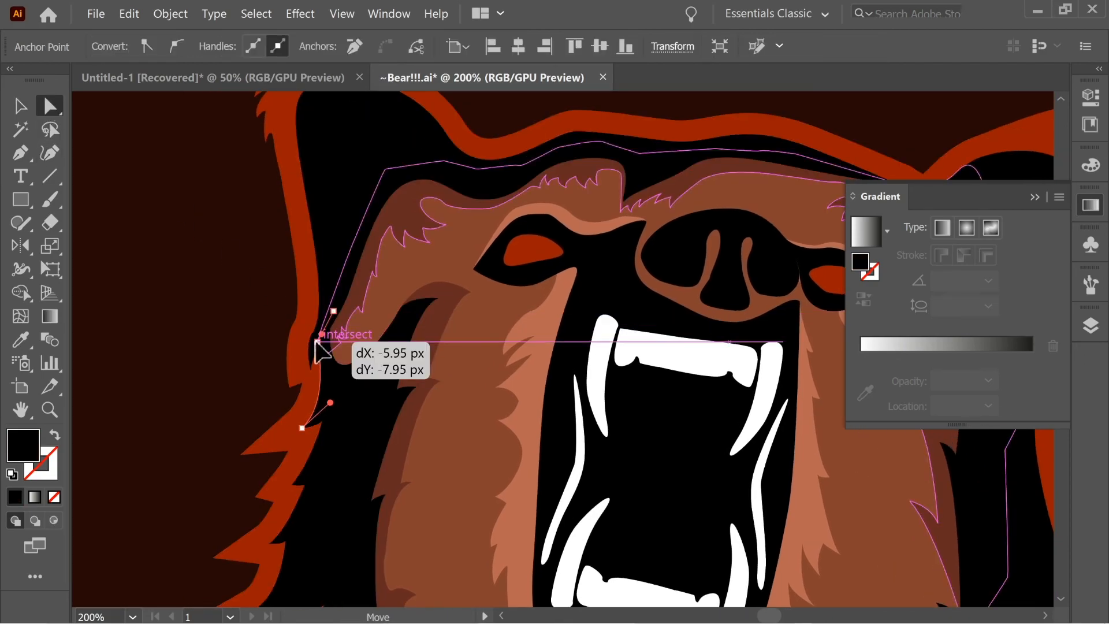